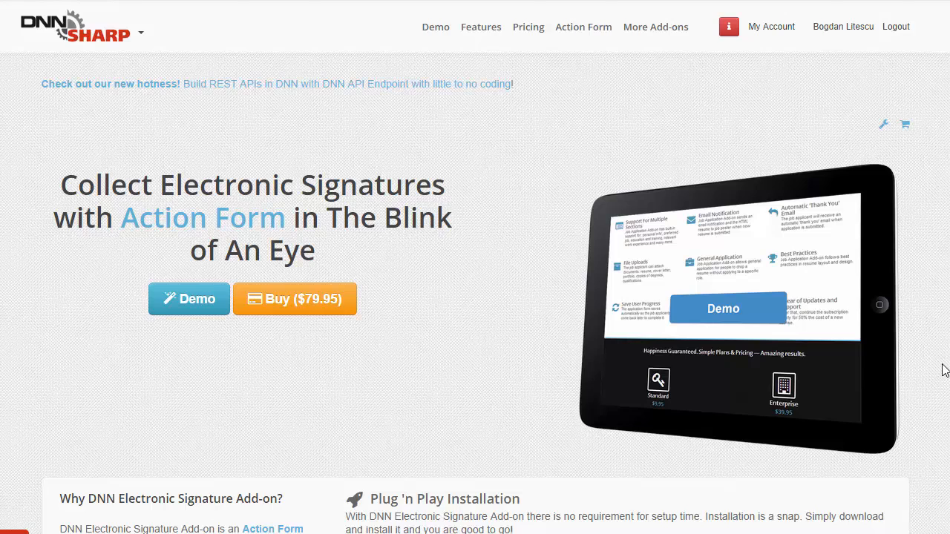
{"action": "mouse_move", "coordinate": [211, 306]}
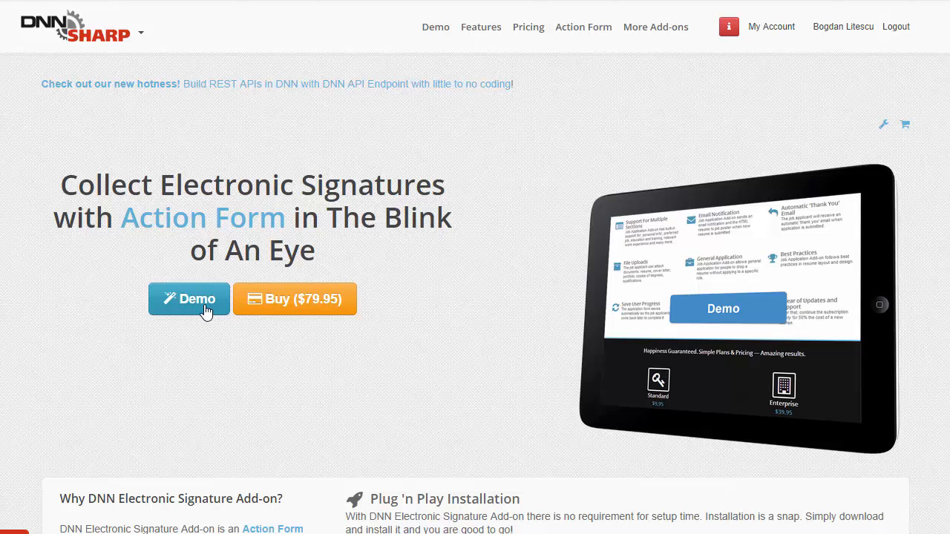
- Open the electronic signature demo and enter first name (Bo…), last name and email (b@d…)
{"action": "left_click", "coordinate": [189, 299]}
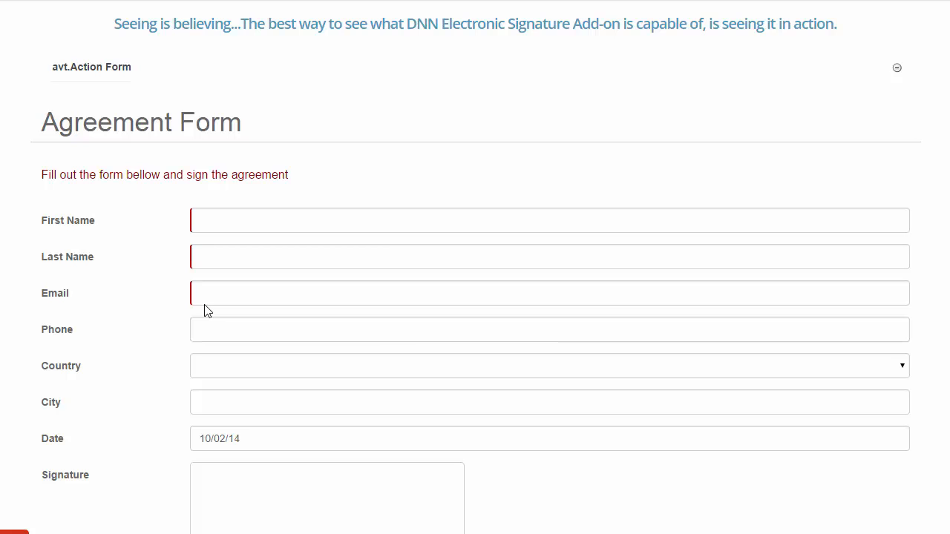
{"action": "scroll", "scroll_direction": "down", "scroll_amount": 3}
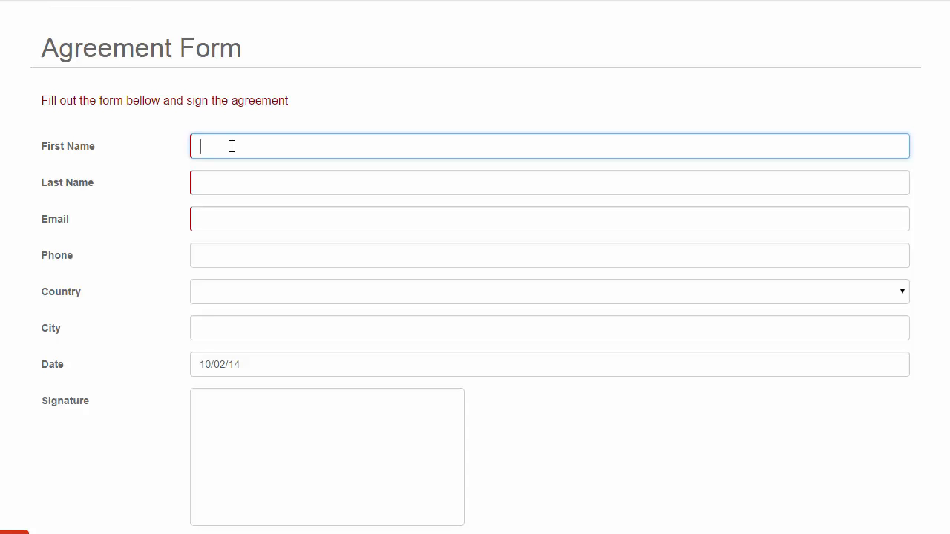
{"action": "type", "text": "Bo"}
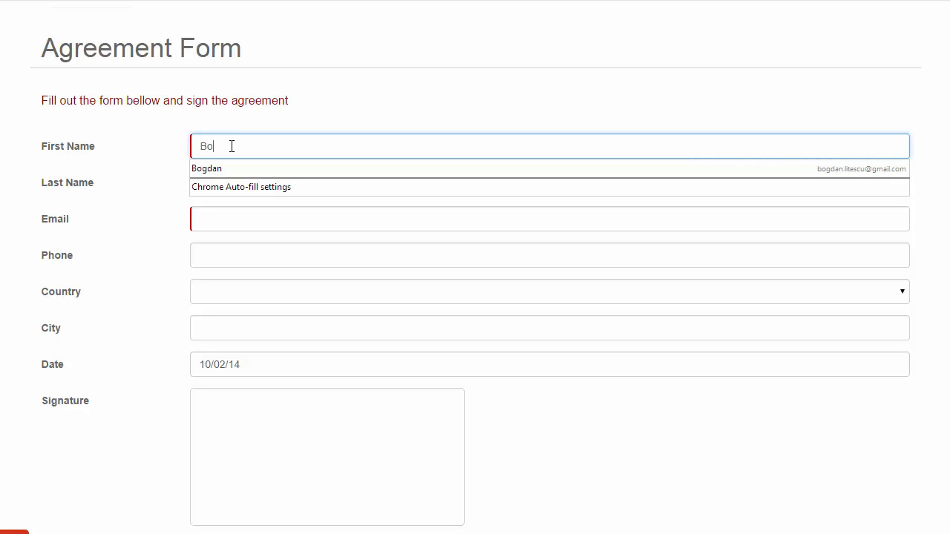
{"action": "left_click", "coordinate": [206, 168]}
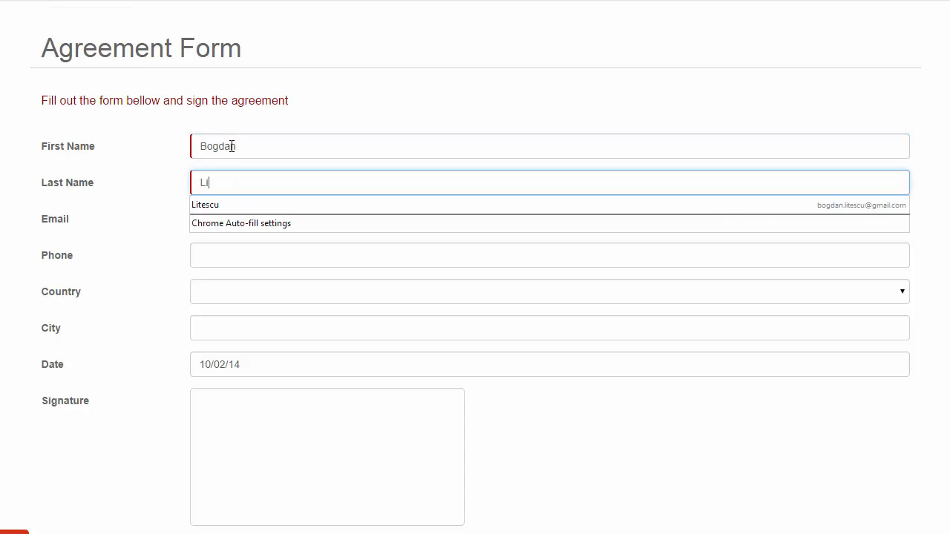
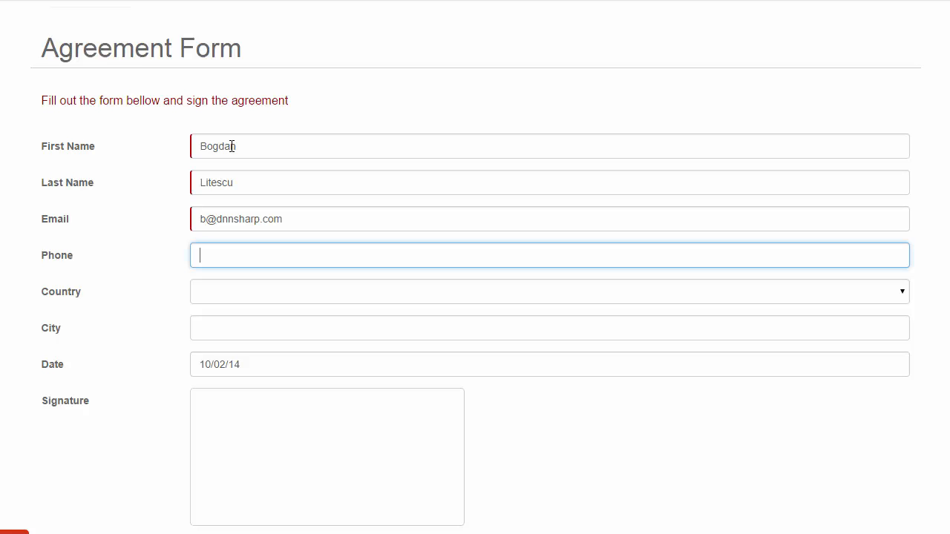
{"action": "scroll", "scroll_direction": "down", "scroll_amount": 3}
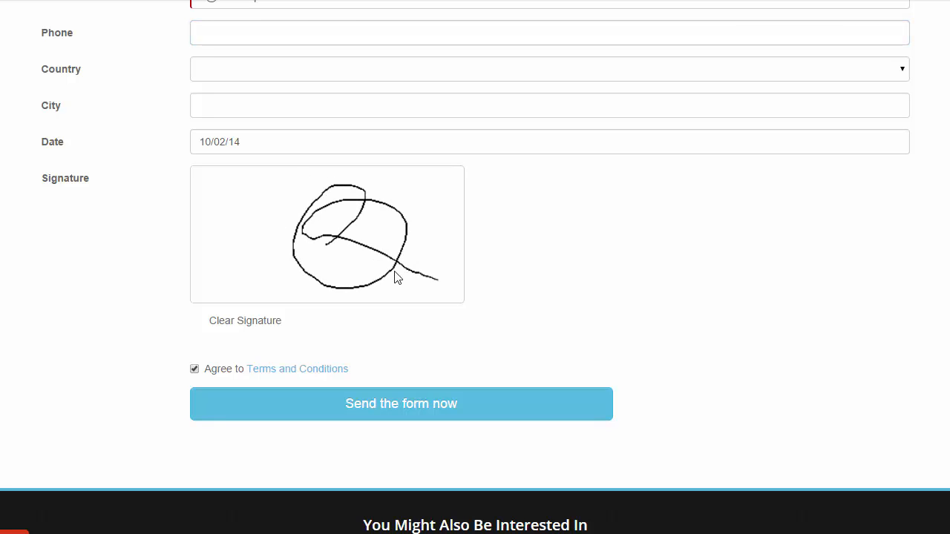
- Redraw the signature after clearing it twice, accept the terms, and submit the Agreement Form
{"action": "left_click", "coordinate": [245, 321]}
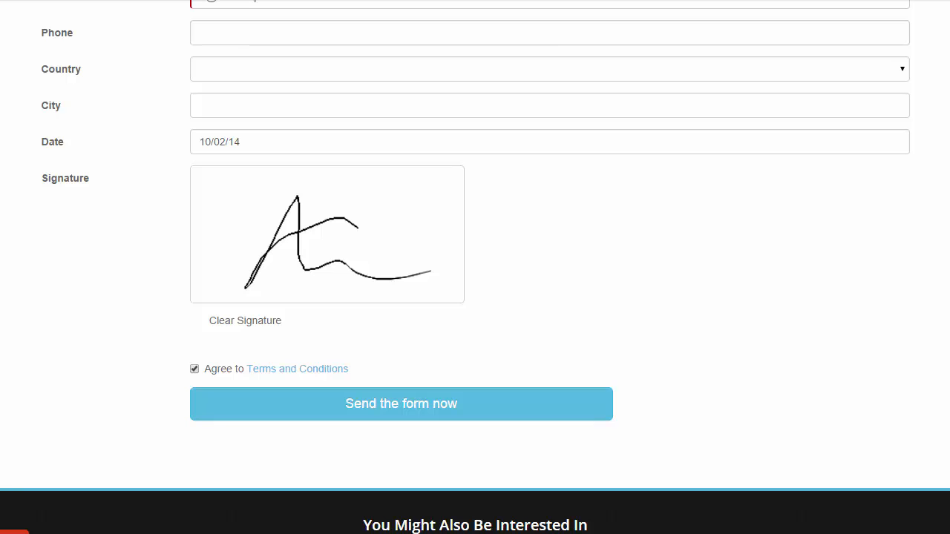
{"action": "left_click", "coordinate": [245, 321]}
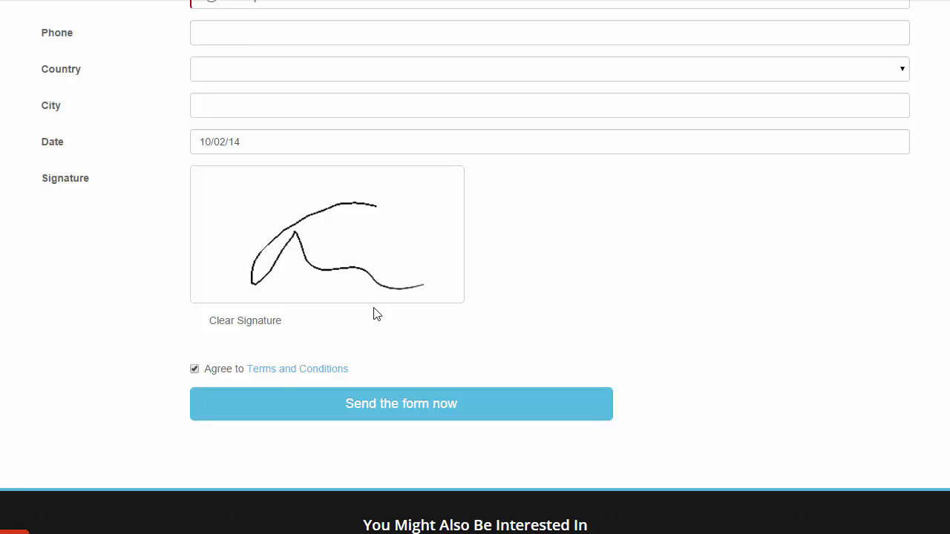
{"action": "left_click", "coordinate": [401, 404]}
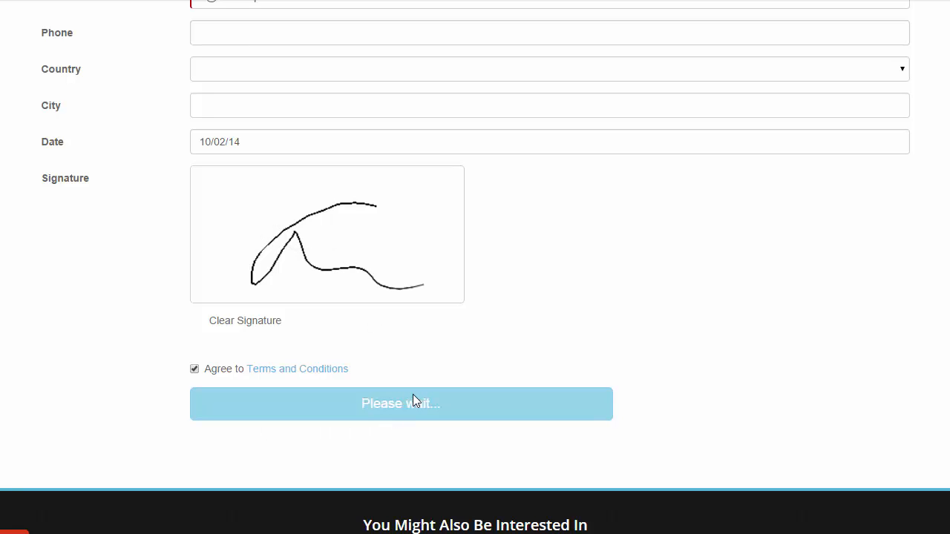
- Check the contract PDF for the signer's name, date and signature, then return to the form
{"action": "left_click", "coordinate": [401, 403]}
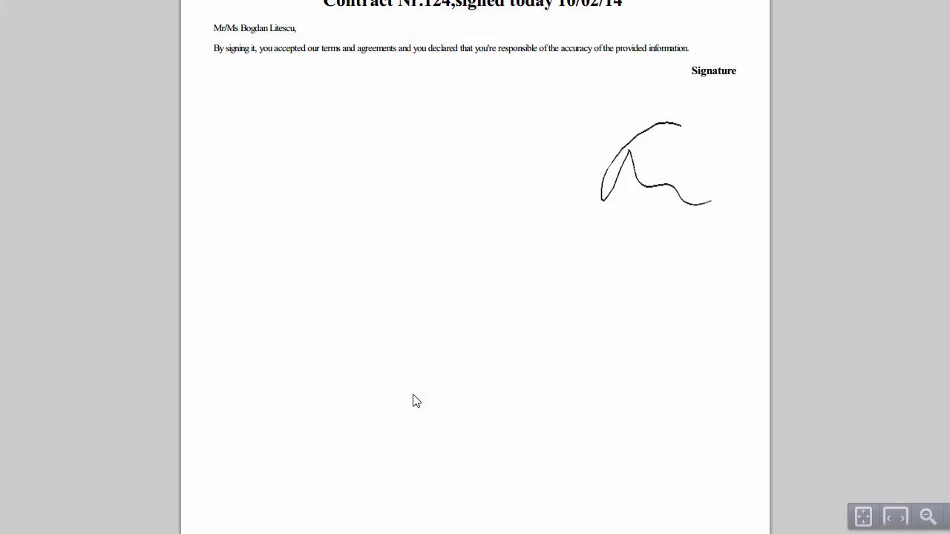
{"action": "mouse_move", "coordinate": [583, 201]}
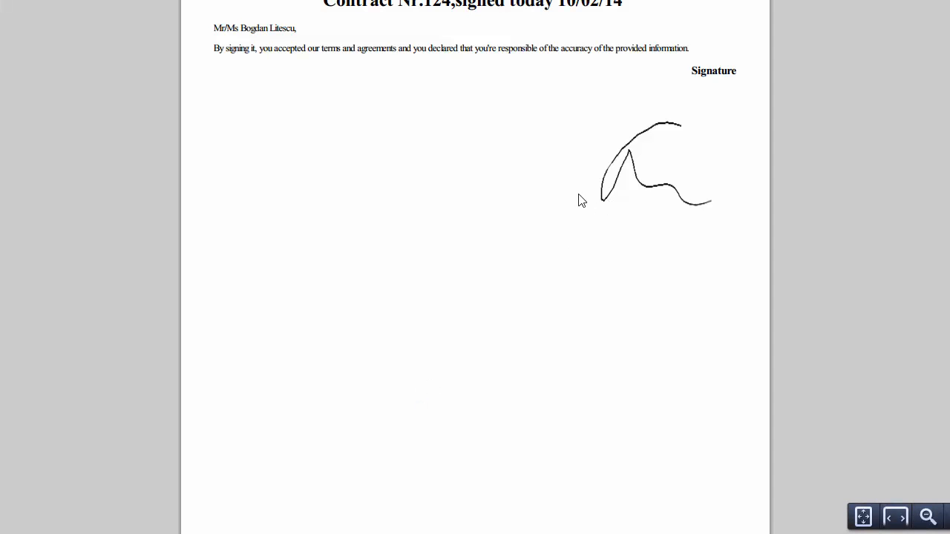
{"action": "mouse_move", "coordinate": [655, 255]}
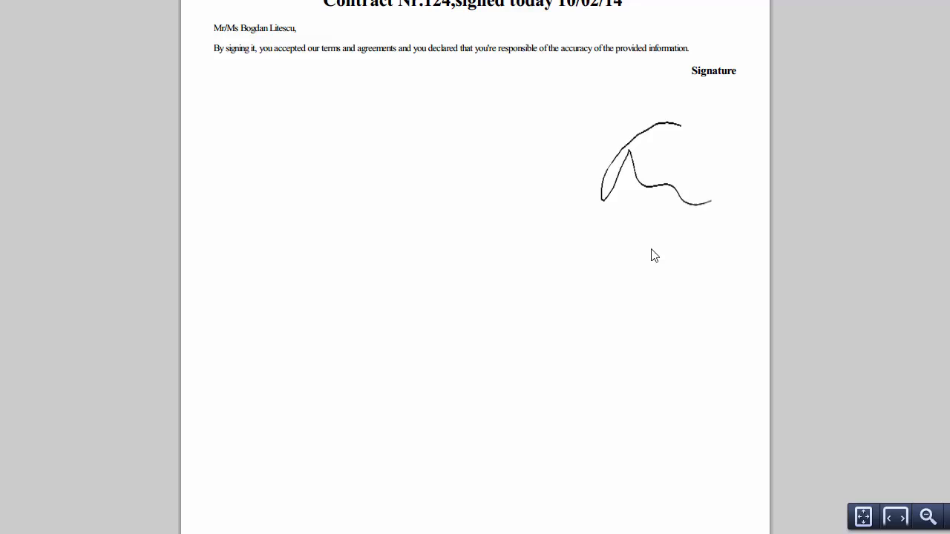
{"action": "mouse_move", "coordinate": [313, 4]}
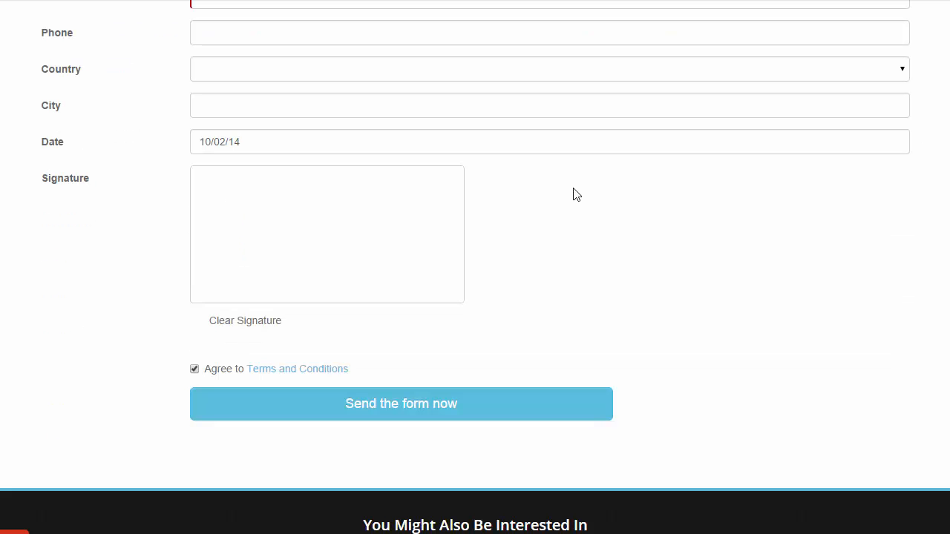
- Turn on Edit mode and choose Manage Form from the Agreement Form module's gear menu
{"action": "scroll", "scroll_direction": "up", "scroll_amount": 3}
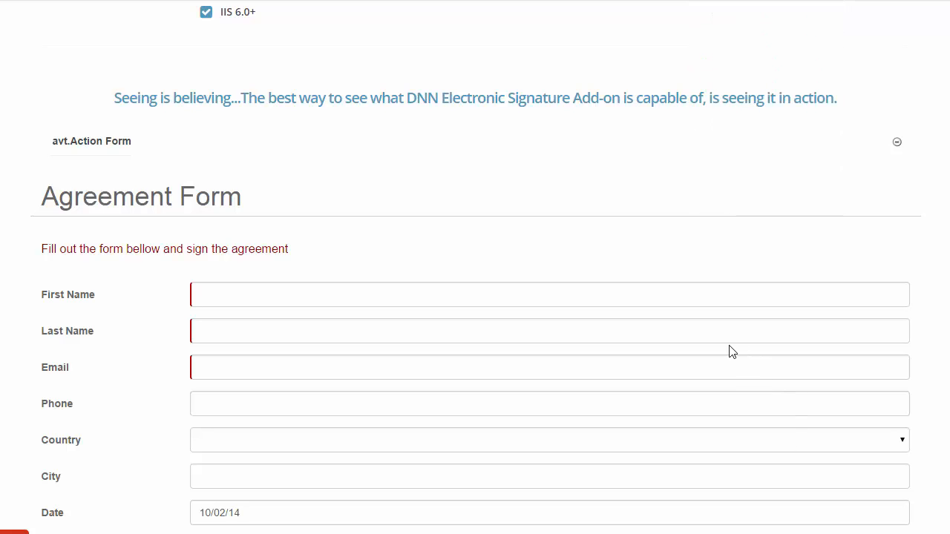
{"action": "scroll", "scroll_direction": "down", "scroll_amount": 3}
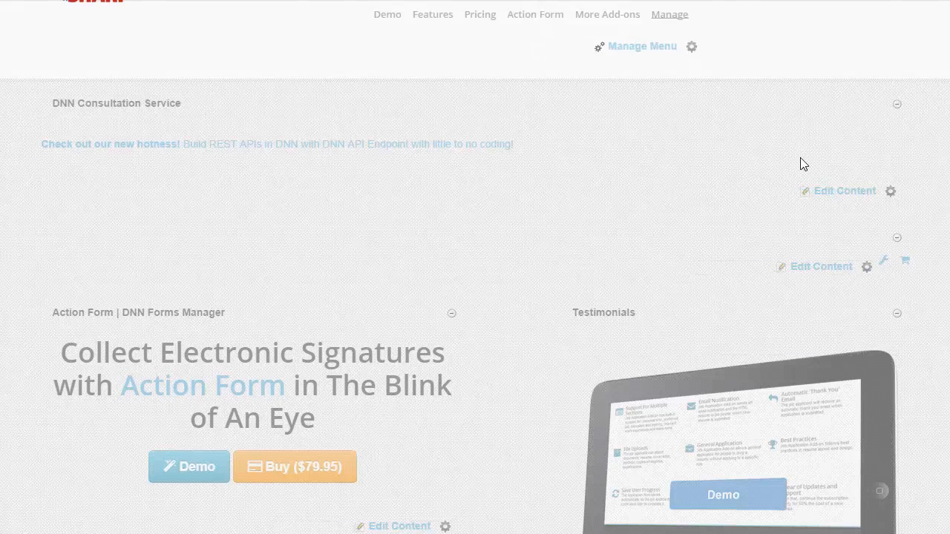
{"action": "left_click", "coordinate": [188, 466]}
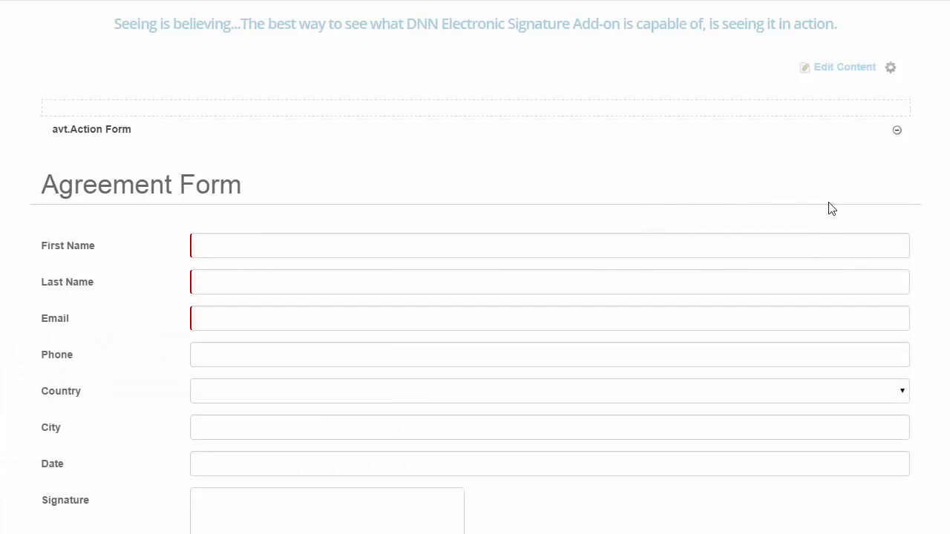
{"action": "mouse_move", "coordinate": [872, 209]}
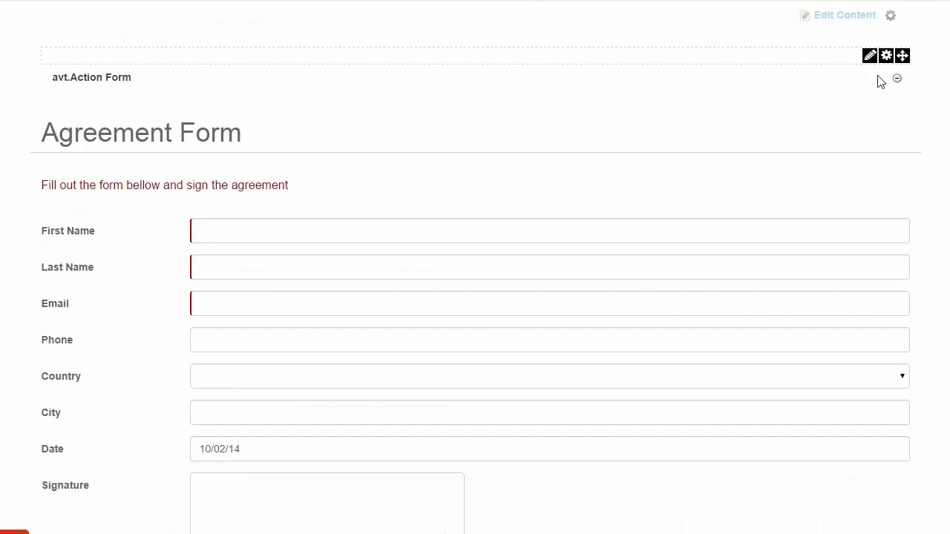
{"action": "left_click", "coordinate": [886, 56]}
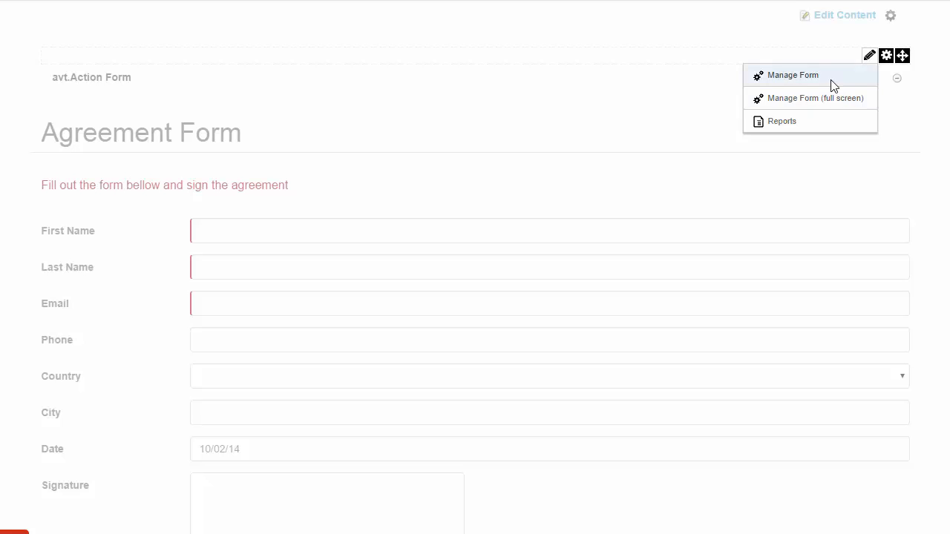
{"action": "left_click", "coordinate": [793, 75]}
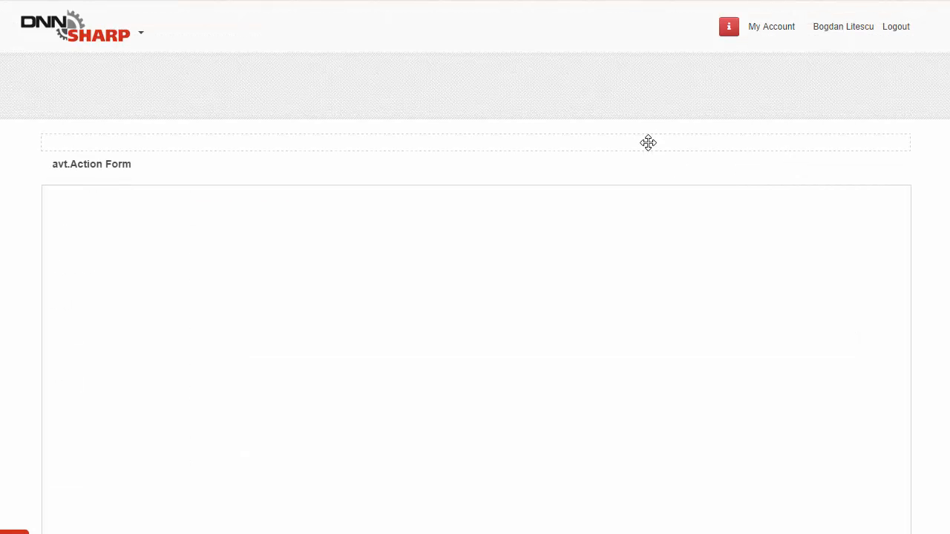
{"action": "mouse_move", "coordinate": [609, 177]}
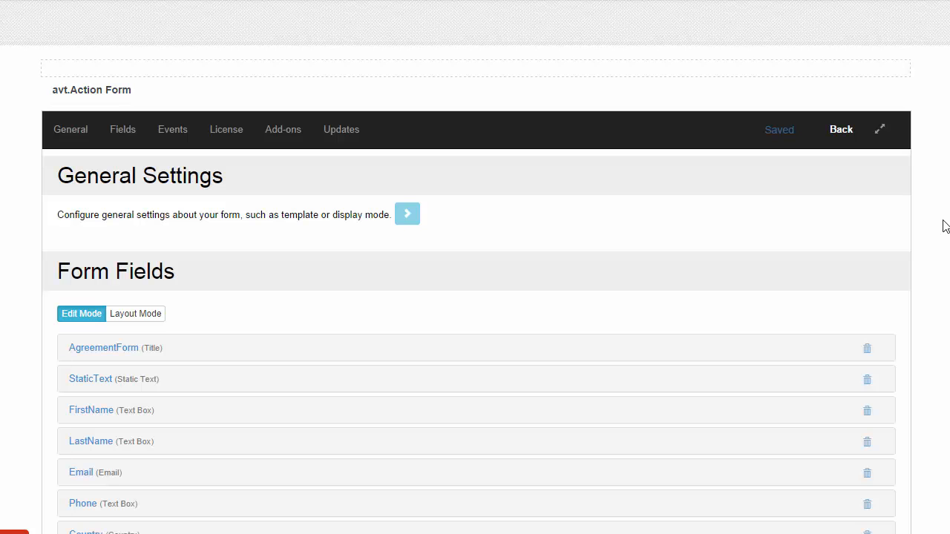
{"action": "mouse_move", "coordinate": [300, 292]}
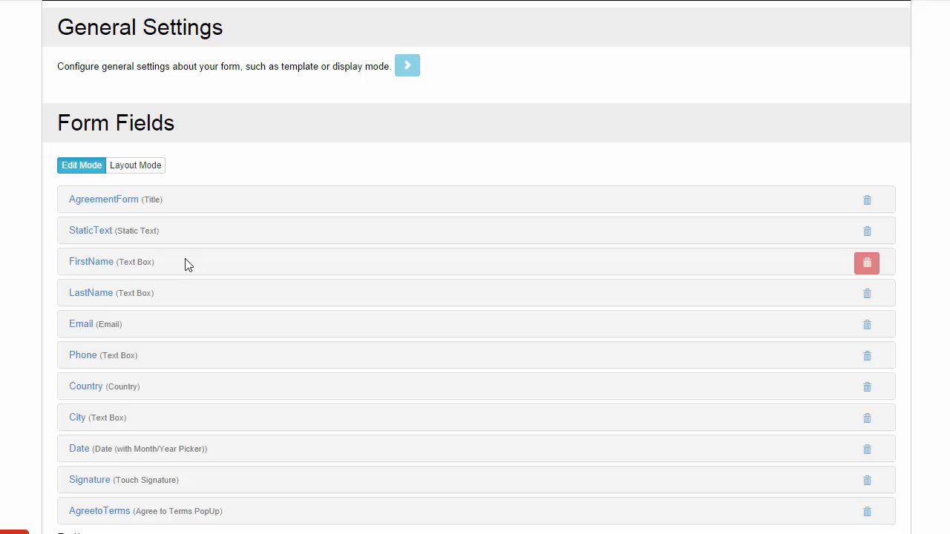
{"action": "mouse_move", "coordinate": [235, 329]}
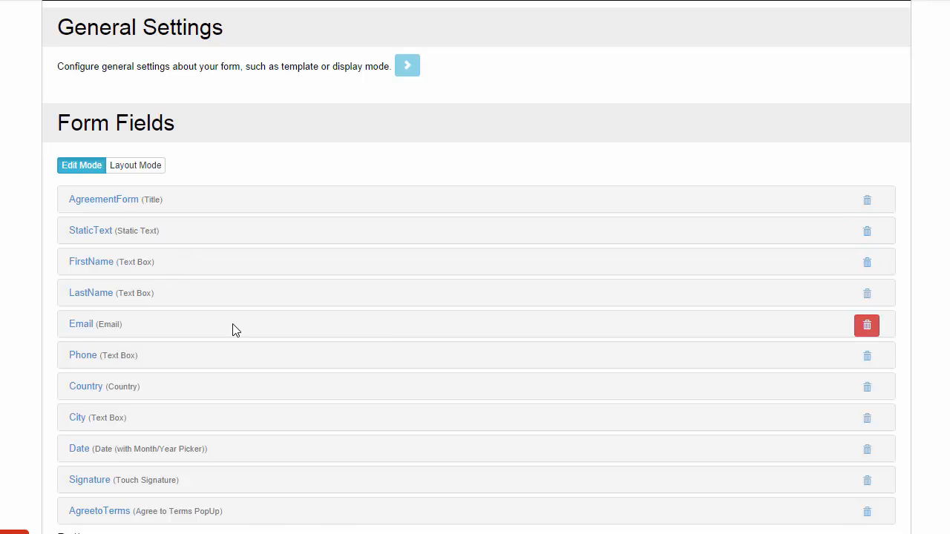
- Expand the Signature (Touch Signature) field's settings in the Form Fields list
{"action": "scroll", "scroll_direction": "down", "scroll_amount": 3}
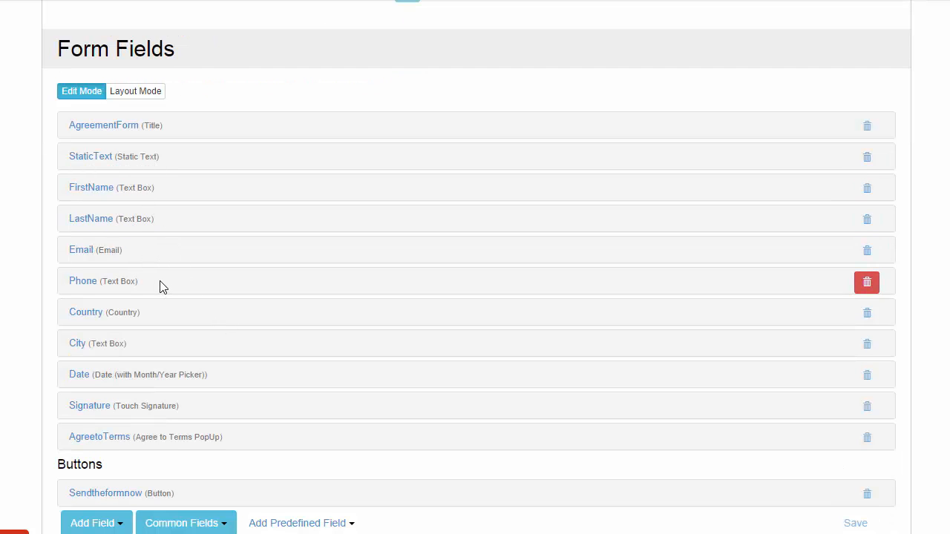
{"action": "left_click", "coordinate": [90, 406]}
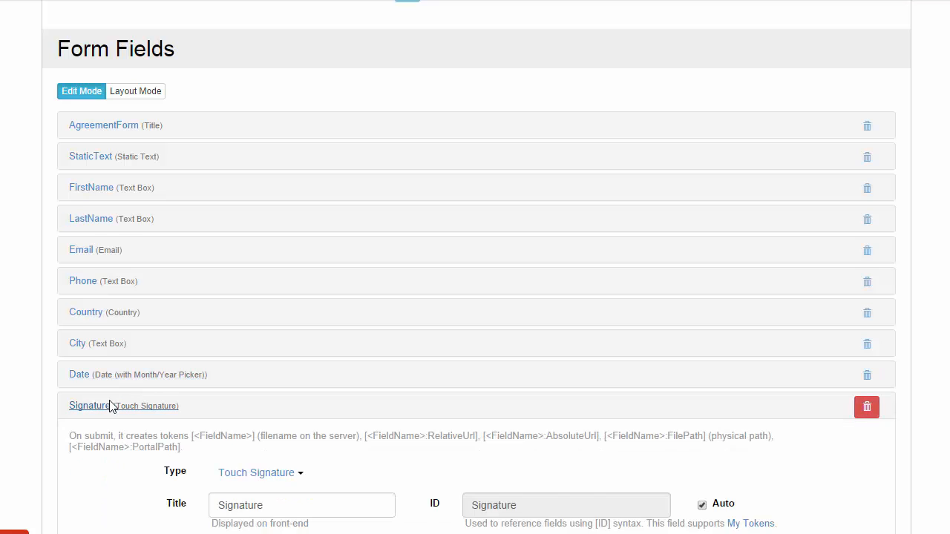
{"action": "scroll", "scroll_direction": "down", "scroll_amount": 3}
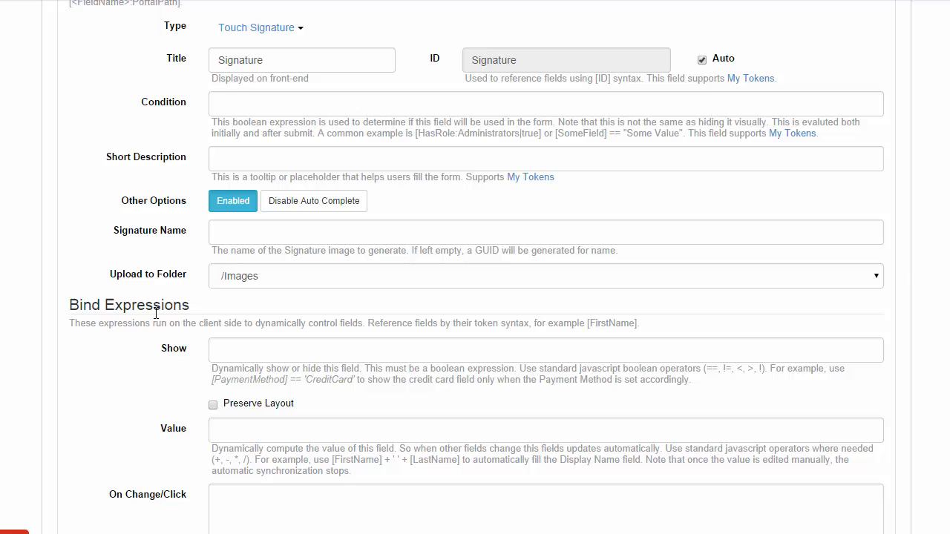
{"action": "left_click", "coordinate": [545, 276]}
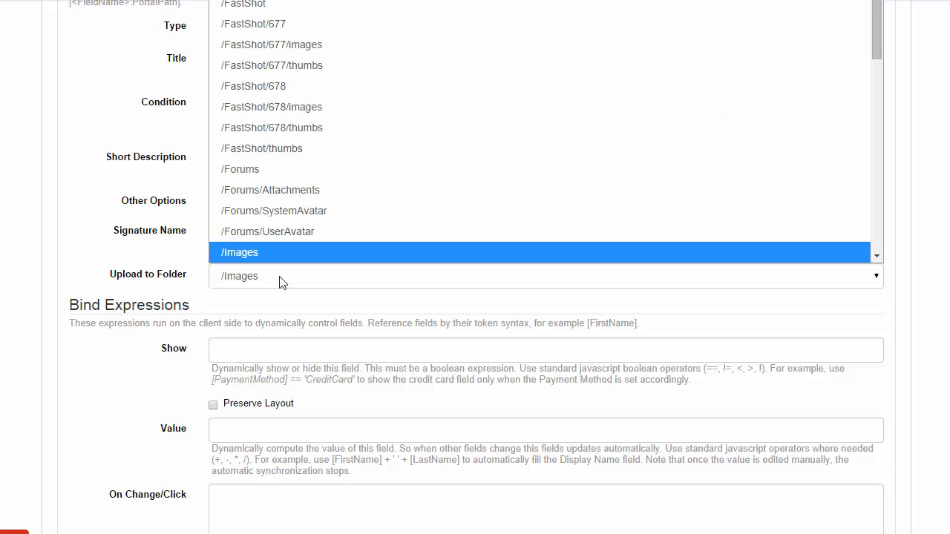
{"action": "left_click", "coordinate": [240, 252]}
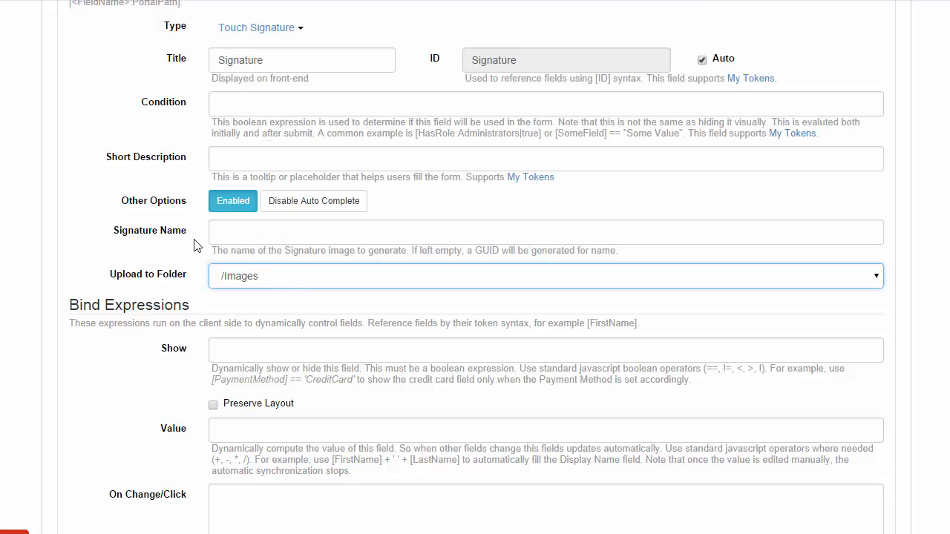
{"action": "left_click", "coordinate": [546, 231]}
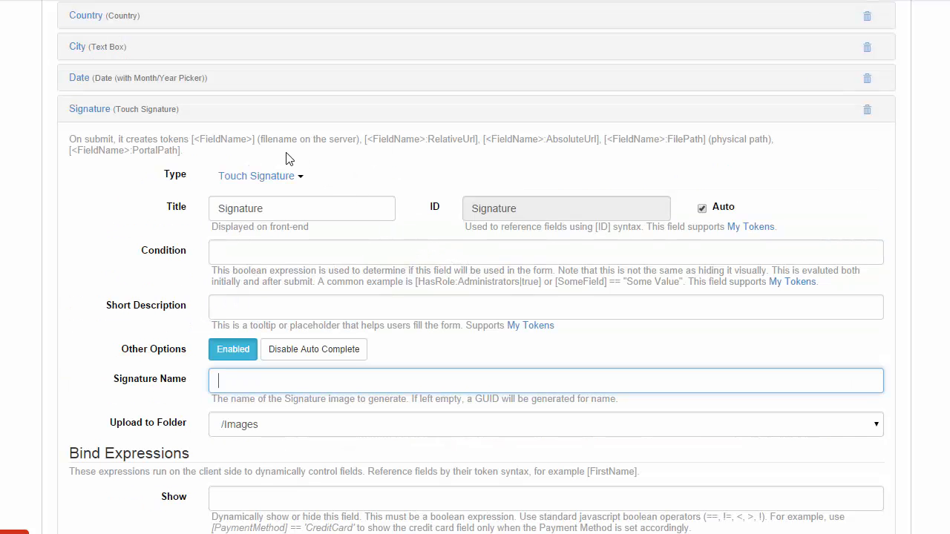
{"action": "mouse_move", "coordinate": [360, 137]}
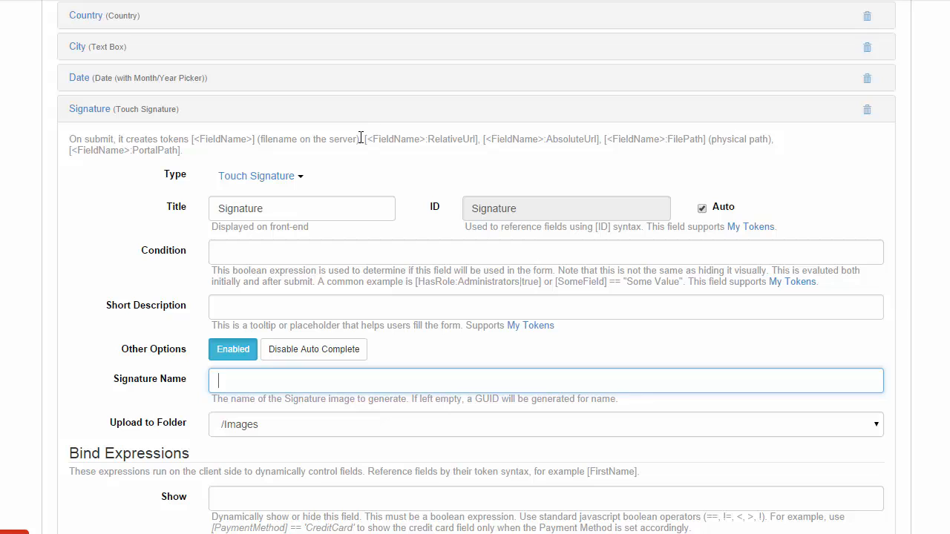
{"action": "left_click_drag", "start_coordinate": [360, 138], "coordinate": [182, 150]}
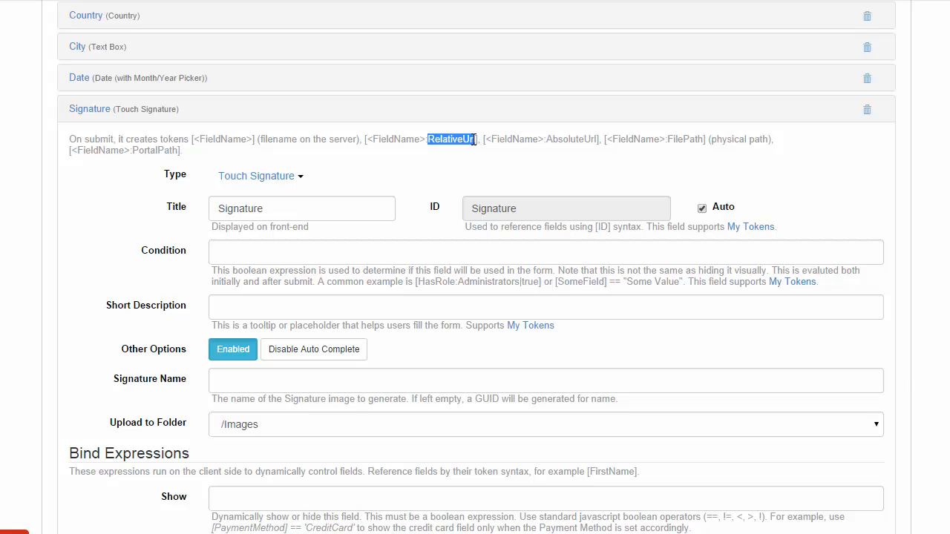
- Highlight the RelativeUrl and AbsoluteUrl tokens, then collapse the Signature field
{"action": "double_click", "coordinate": [571, 138]}
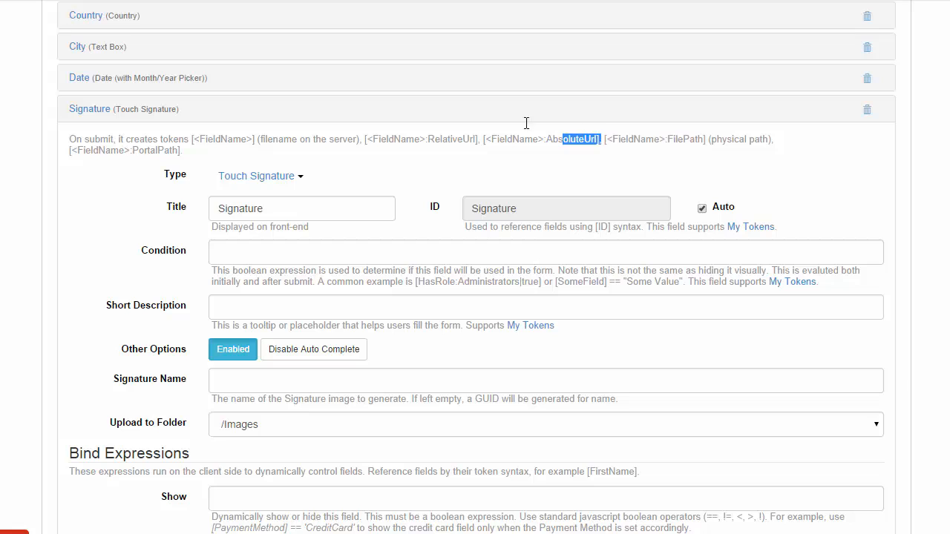
{"action": "double_click", "coordinate": [540, 139]}
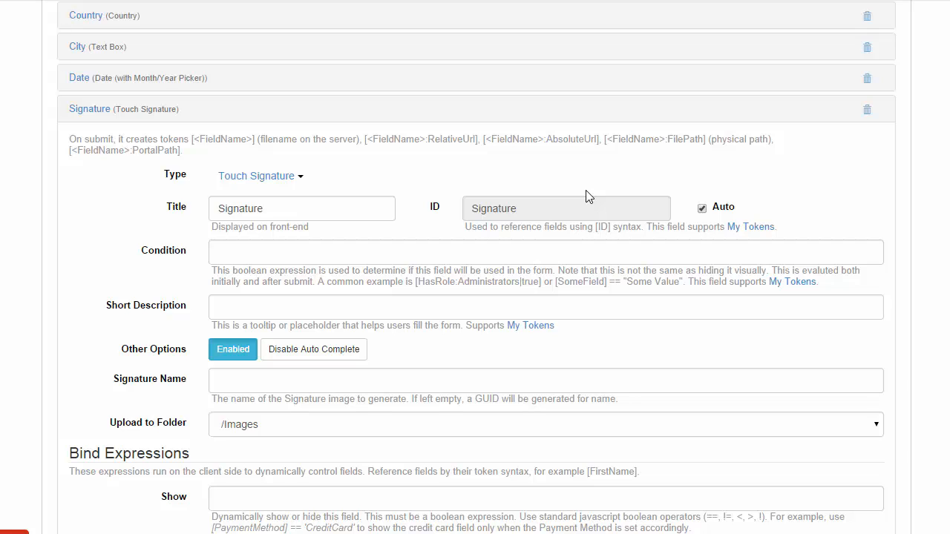
{"action": "mouse_move", "coordinate": [308, 172]}
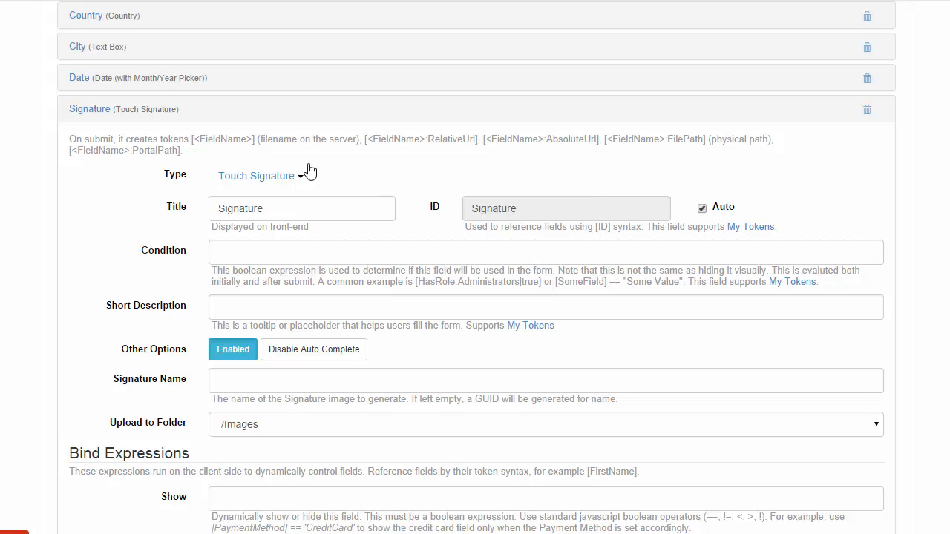
{"action": "mouse_move", "coordinate": [158, 239]}
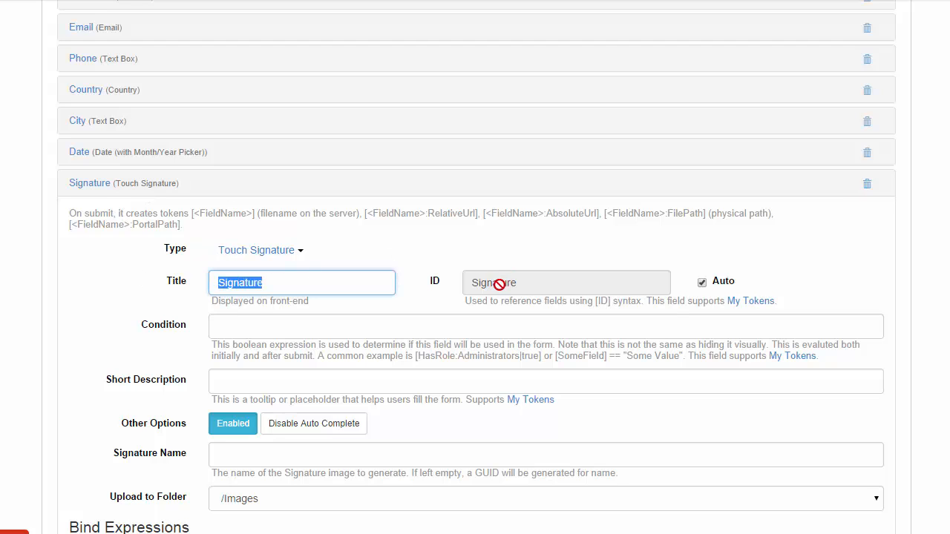
{"action": "left_click", "coordinate": [566, 283]}
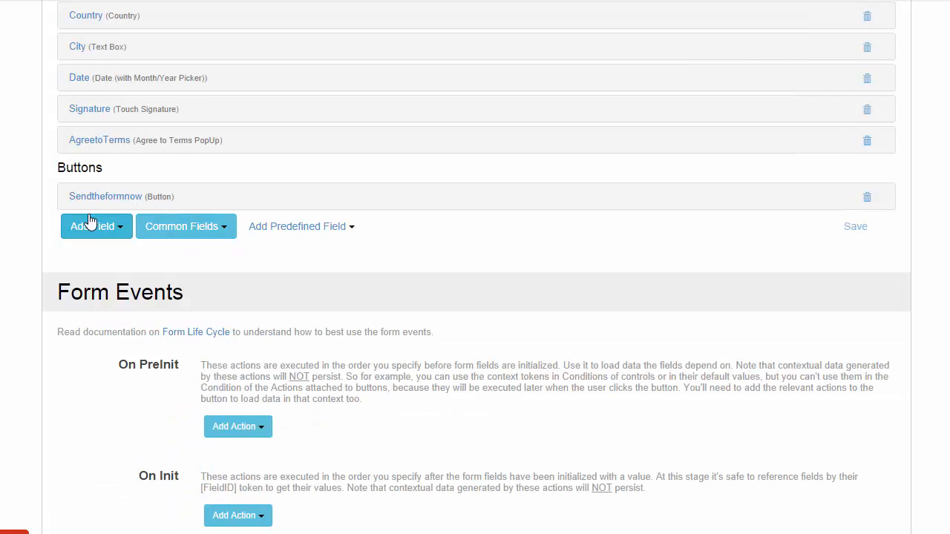
{"action": "left_click", "coordinate": [105, 196]}
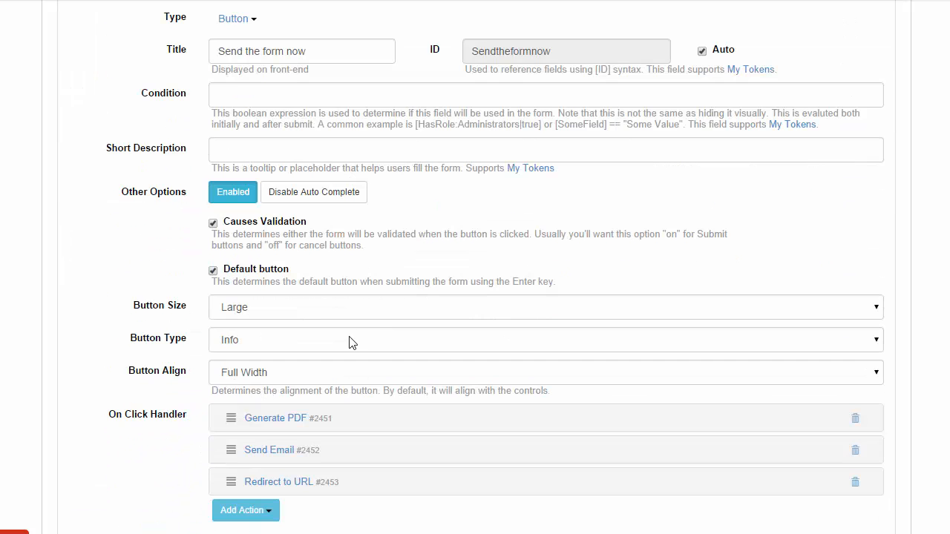
{"action": "scroll", "scroll_direction": "down", "scroll_amount": 3}
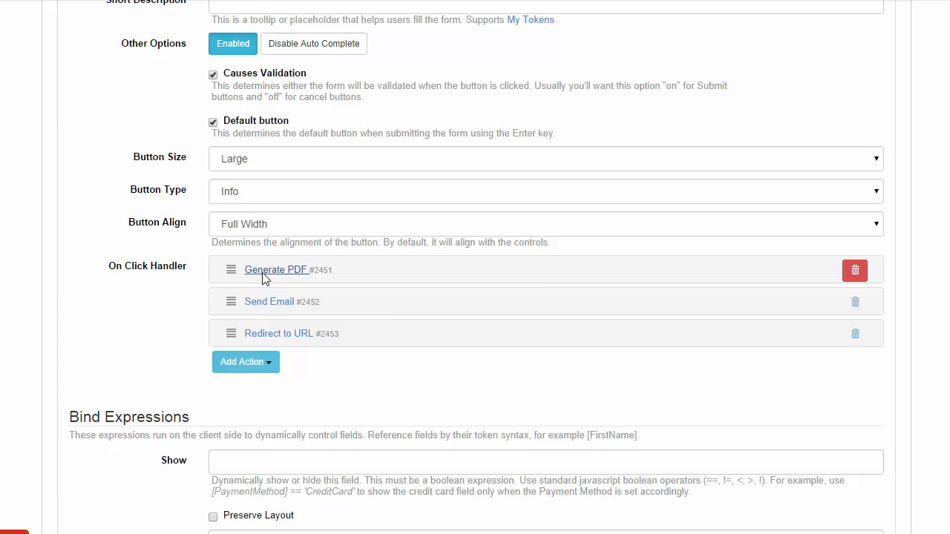
{"action": "left_click", "coordinate": [275, 270]}
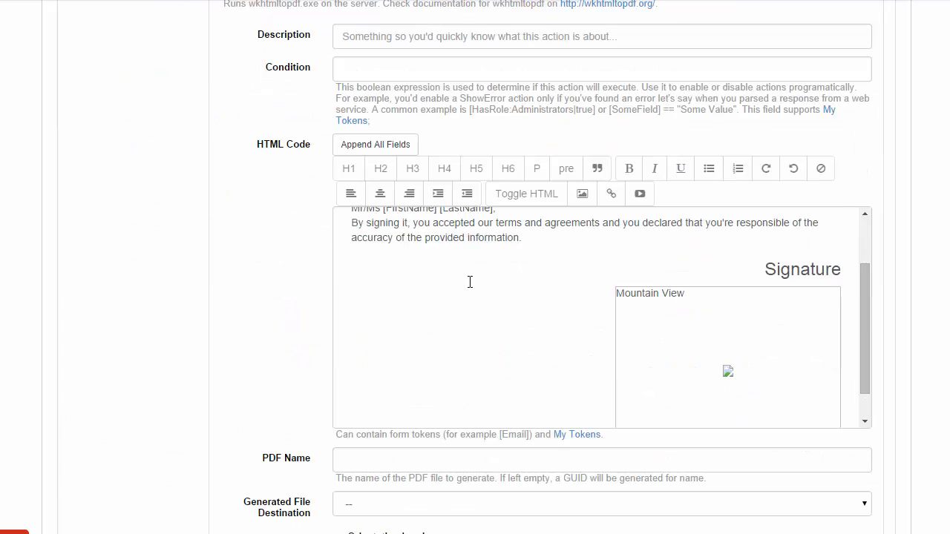
{"action": "left_click", "coordinate": [526, 193]}
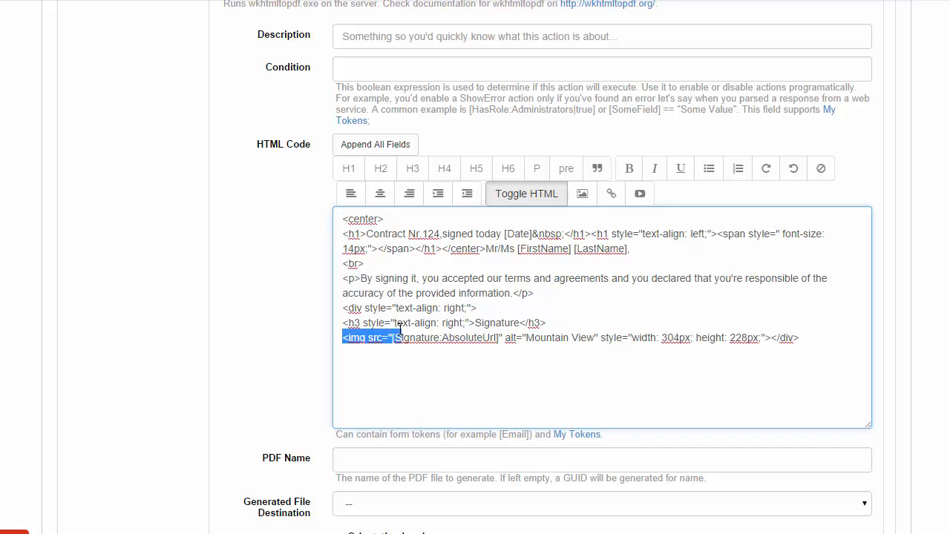
{"action": "left_click_drag", "start_coordinate": [390, 338], "coordinate": [772, 338]}
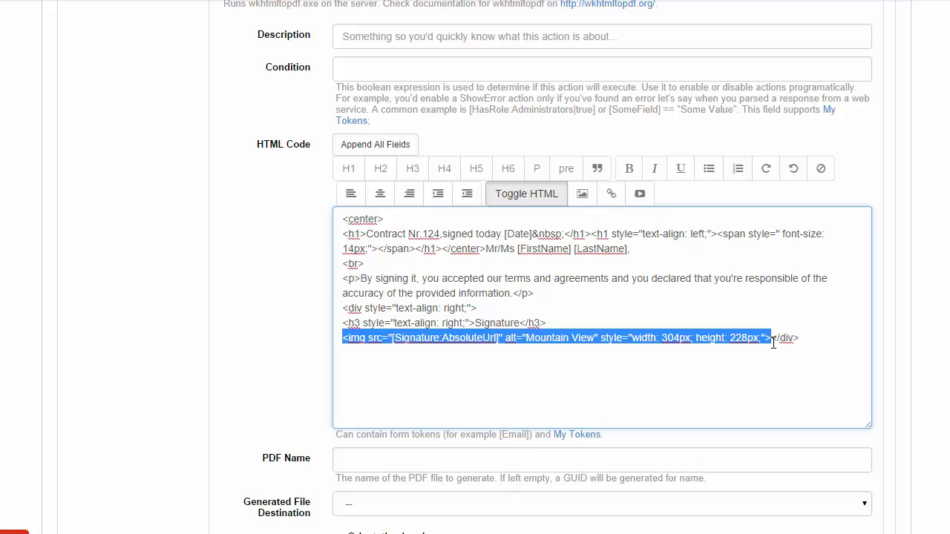
{"action": "double_click", "coordinate": [482, 338]}
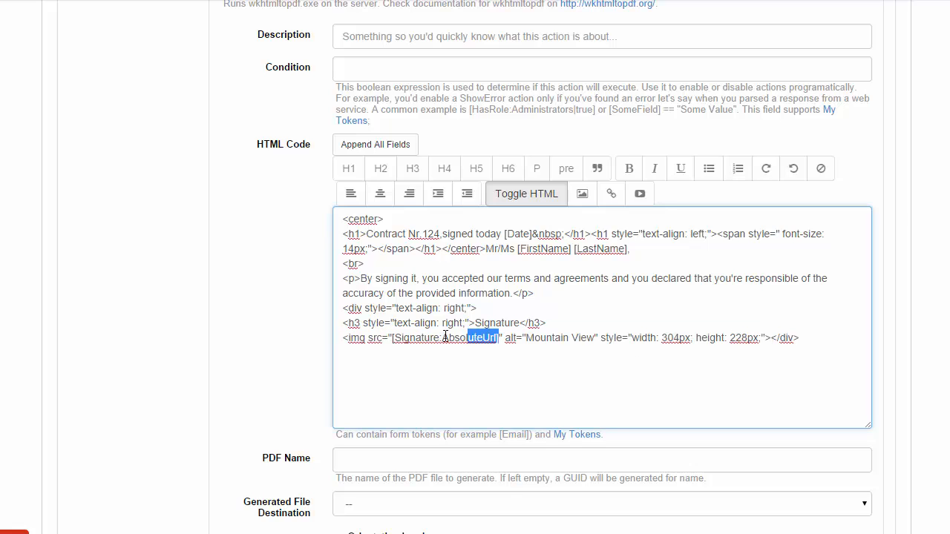
{"action": "double_click", "coordinate": [445, 338]}
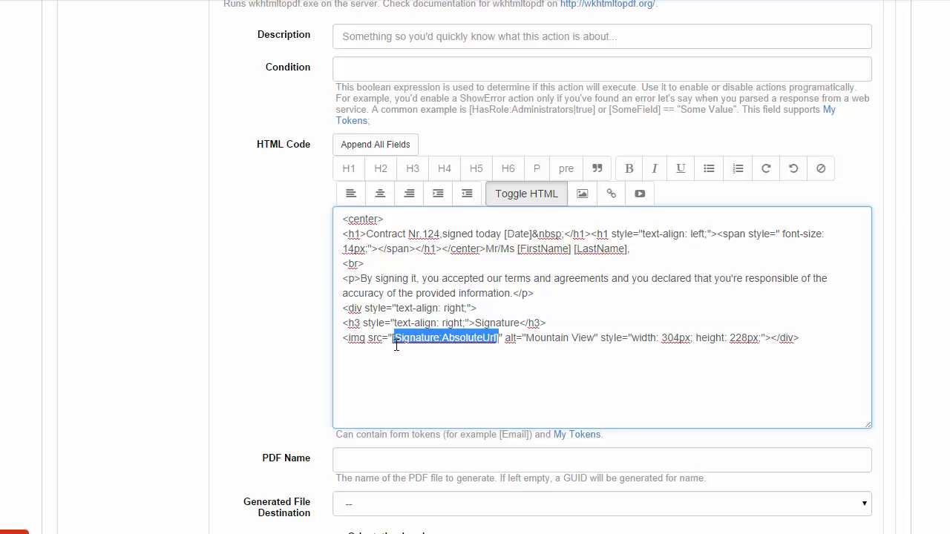
{"action": "left_click", "coordinate": [451, 325]}
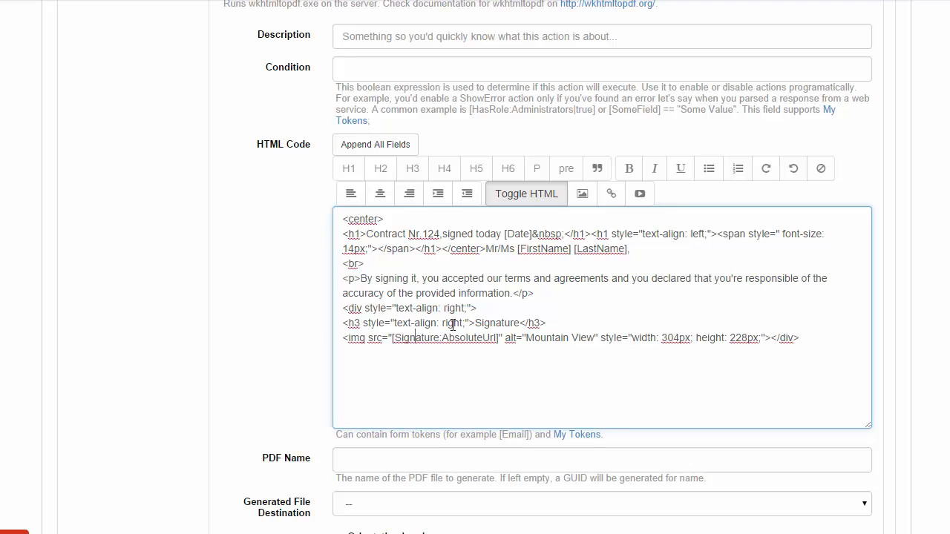
{"action": "double_click", "coordinate": [421, 338]}
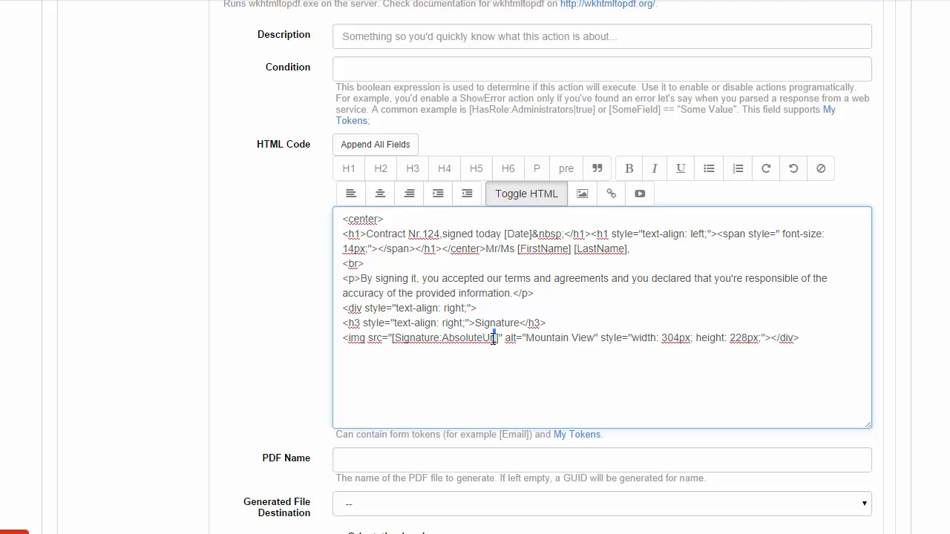
{"action": "double_click", "coordinate": [468, 338]}
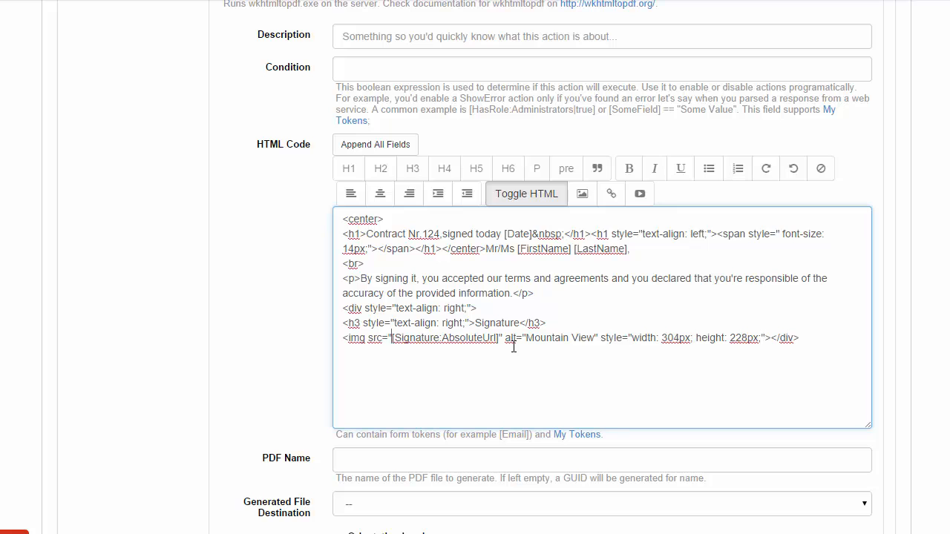
{"action": "scroll", "scroll_direction": "down", "scroll_amount": 3}
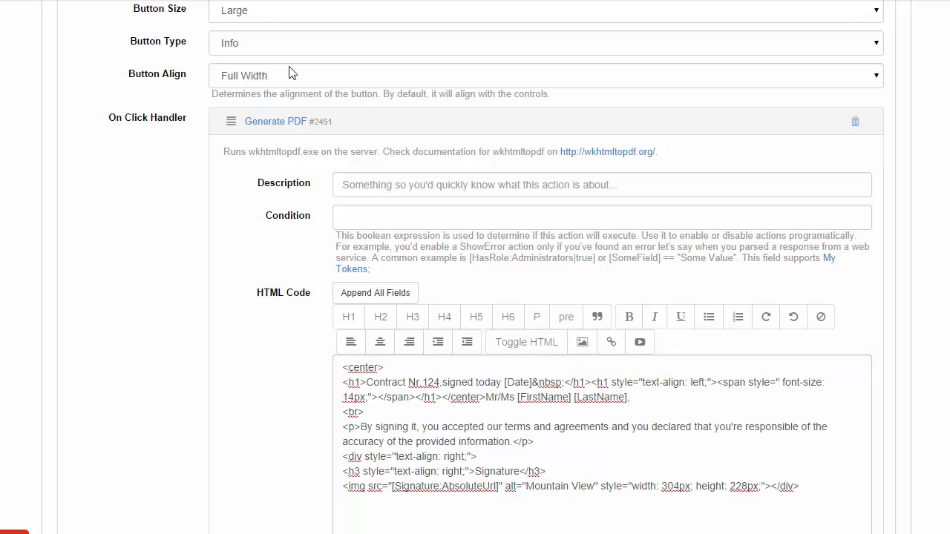
{"action": "mouse_move", "coordinate": [287, 123]}
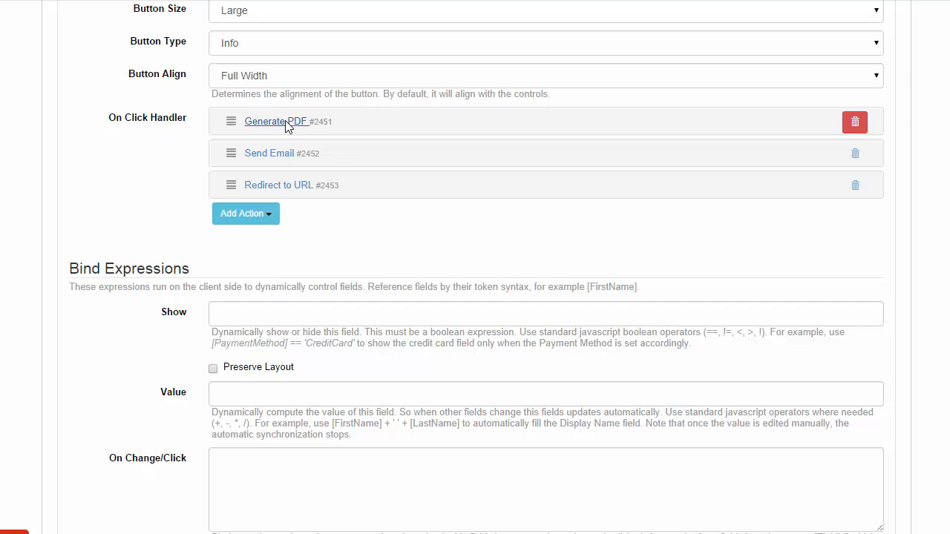
- Expand the Send Email action and scroll to its Attach from Token setting with [pdf]
{"action": "left_click", "coordinate": [269, 153]}
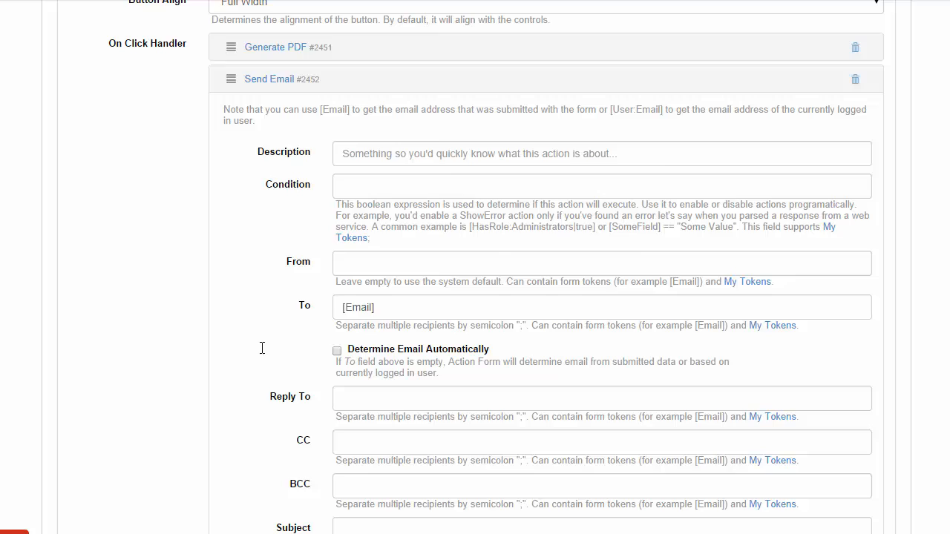
{"action": "scroll", "scroll_direction": "down", "scroll_amount": 3}
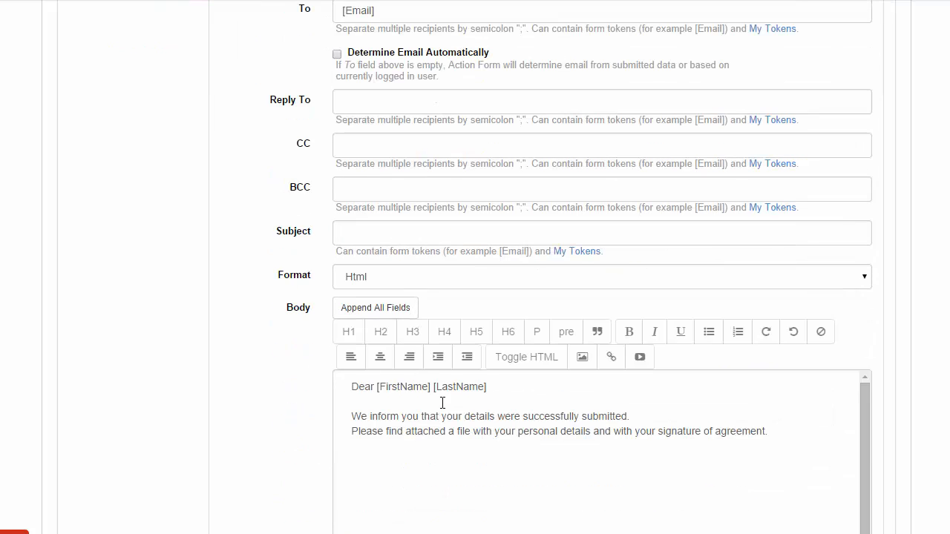
{"action": "scroll", "scroll_direction": "down", "scroll_amount": 3}
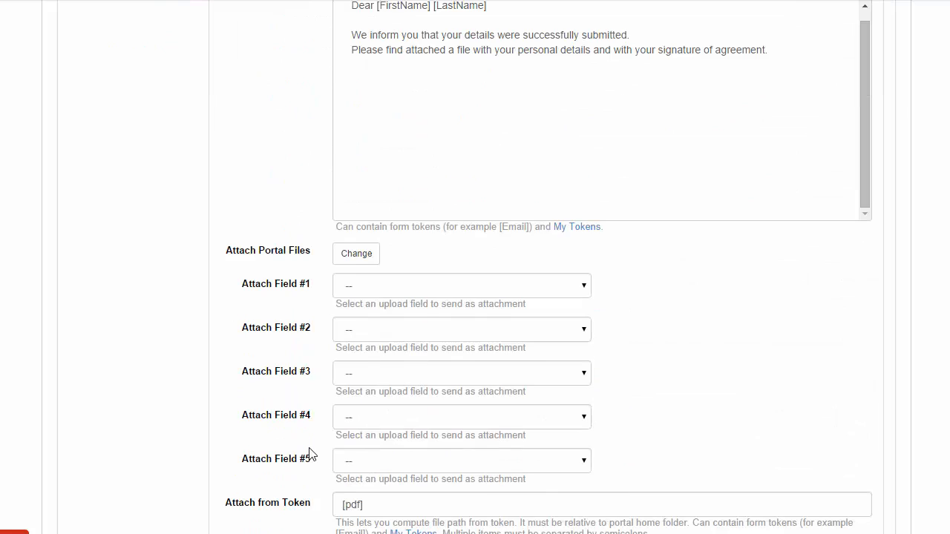
{"action": "scroll", "scroll_direction": "down", "scroll_amount": 3}
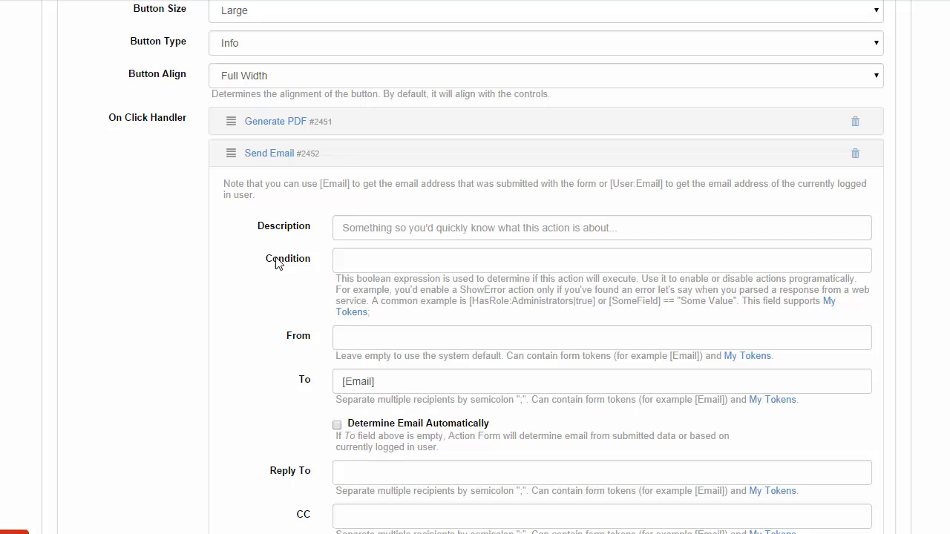
- Highlight Generate PDF's 'pdf' Store Physical Path token, then scroll to Send Email's Attach from Token
{"action": "left_click", "coordinate": [275, 121]}
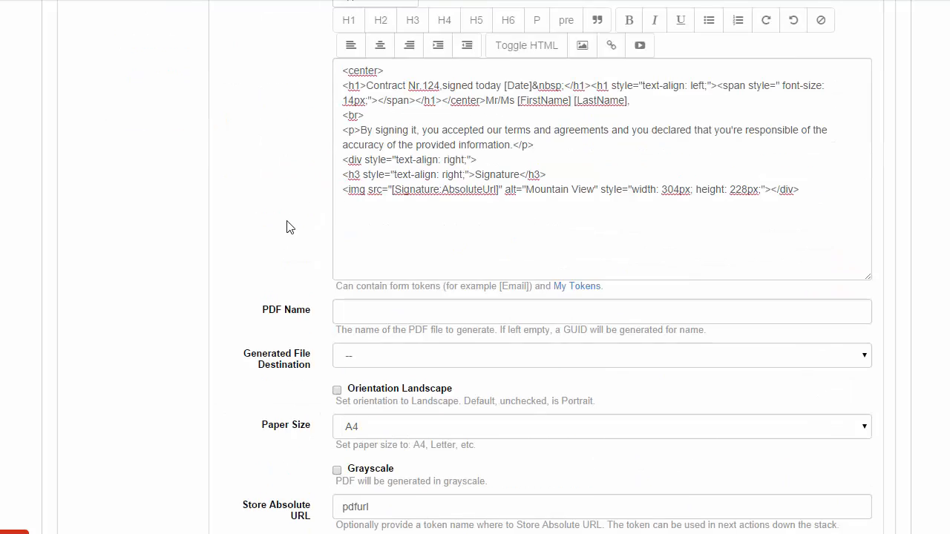
{"action": "scroll", "scroll_direction": "down", "scroll_amount": 3}
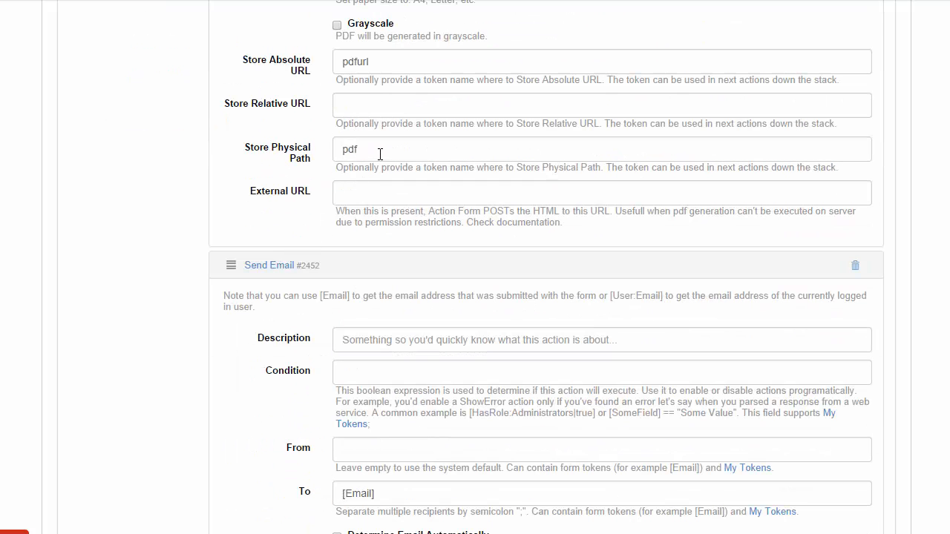
{"action": "double_click", "coordinate": [349, 150]}
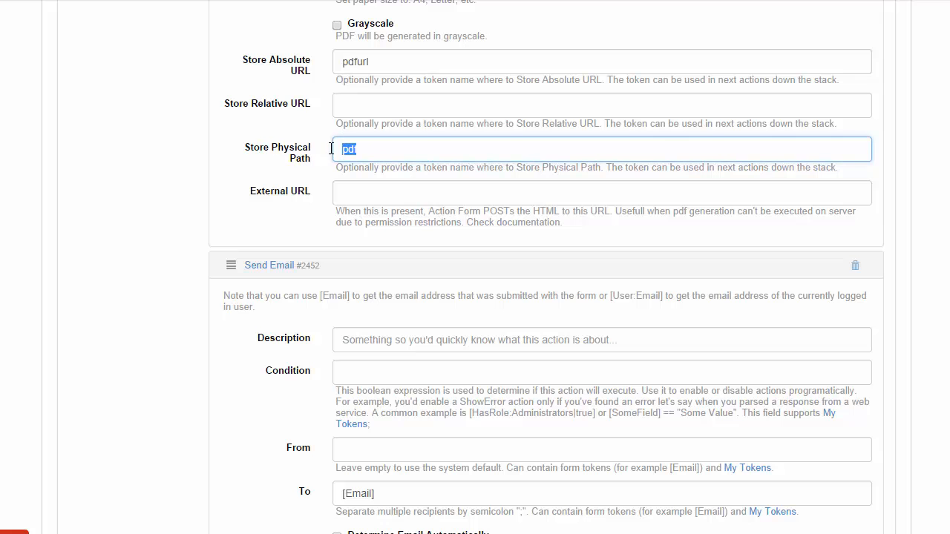
{"action": "scroll", "scroll_direction": "down", "scroll_amount": 3}
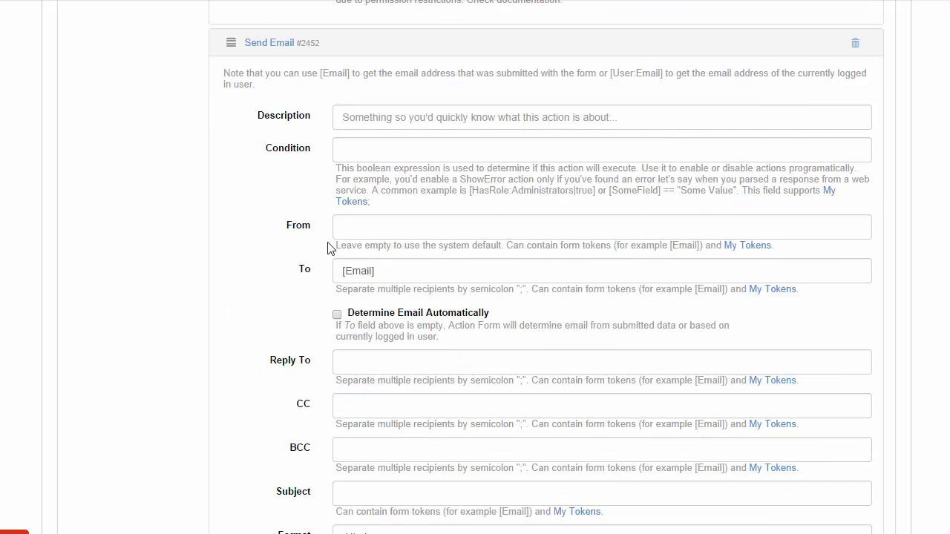
{"action": "scroll", "scroll_direction": "down", "scroll_amount": 3}
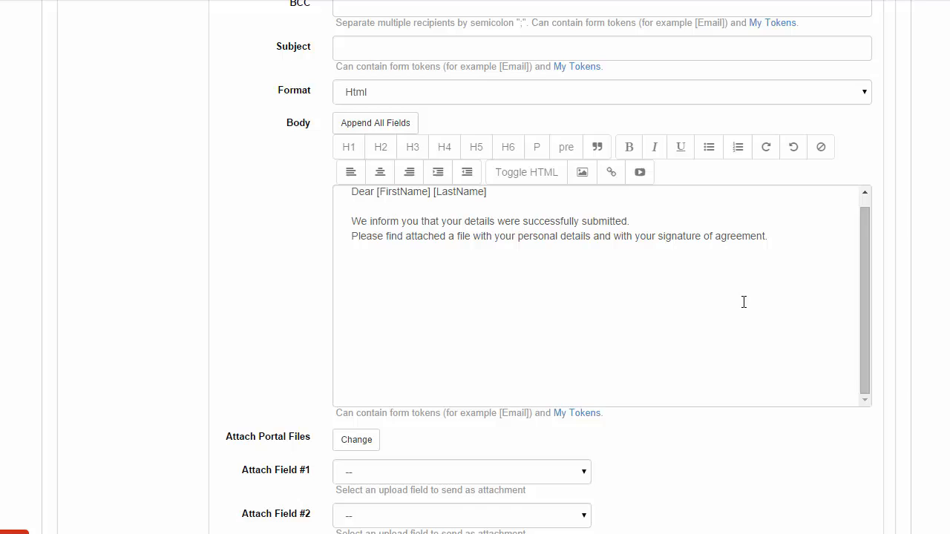
{"action": "scroll", "scroll_direction": "down", "scroll_amount": 3}
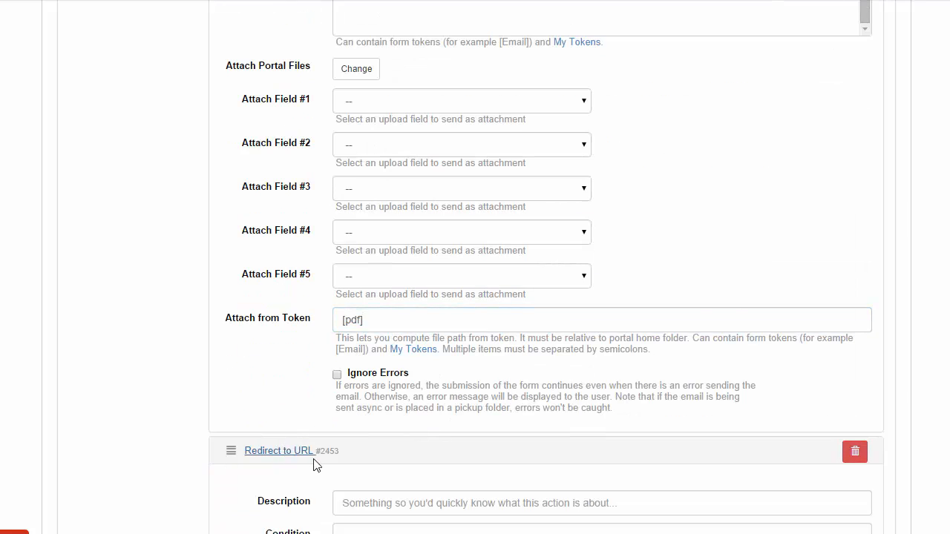
{"action": "scroll", "scroll_direction": "down", "scroll_amount": 3}
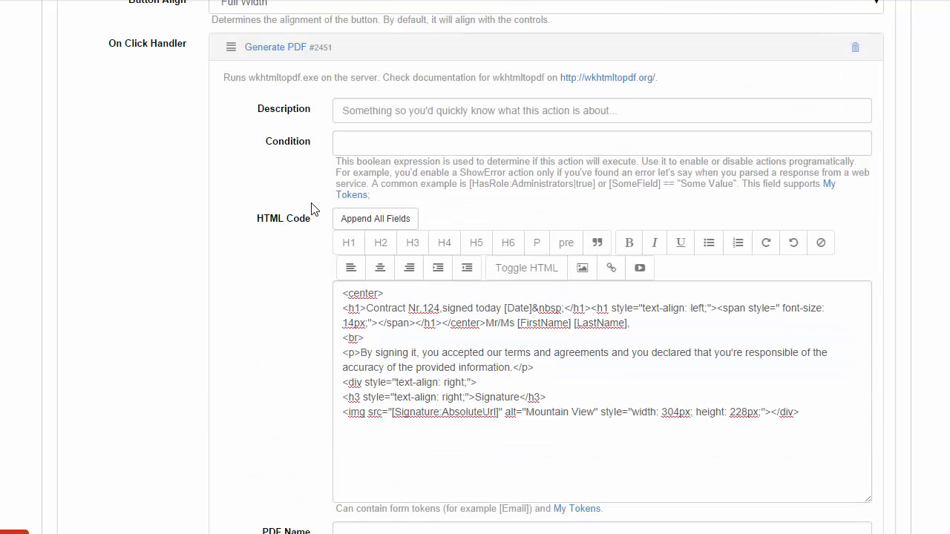
{"action": "mouse_move", "coordinate": [317, 184]}
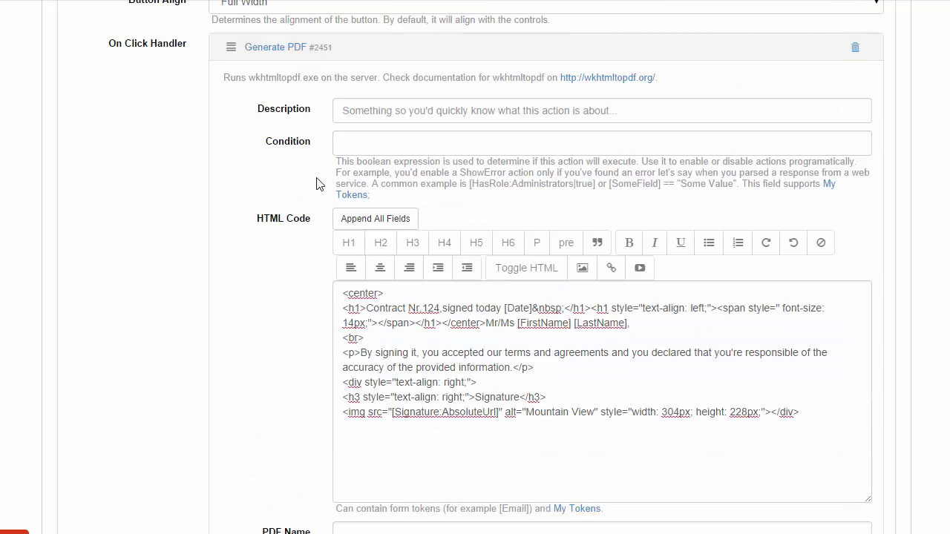
- Highlight [Signature:AbsoluteUrl] in the HTML Code and scroll through the PDF options
{"action": "left_click", "coordinate": [489, 397]}
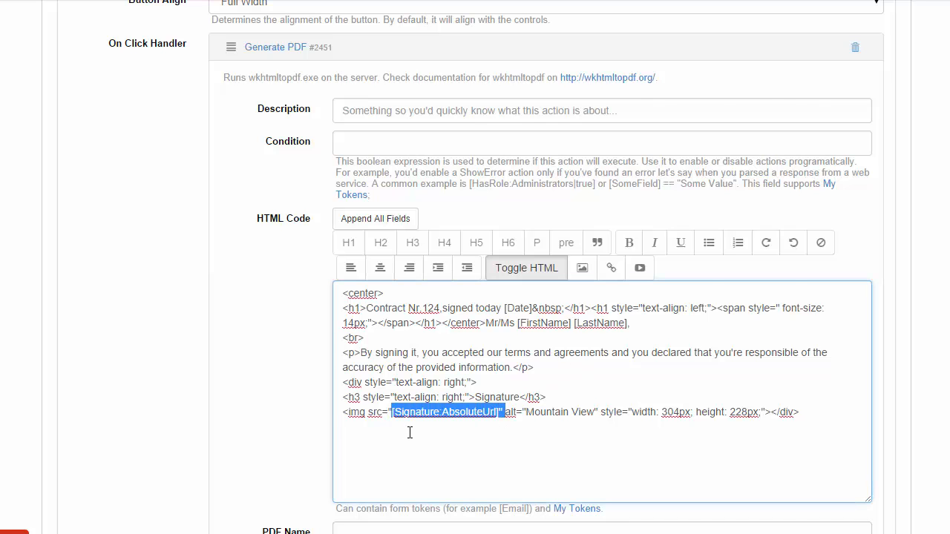
{"action": "scroll", "scroll_direction": "down", "scroll_amount": 3}
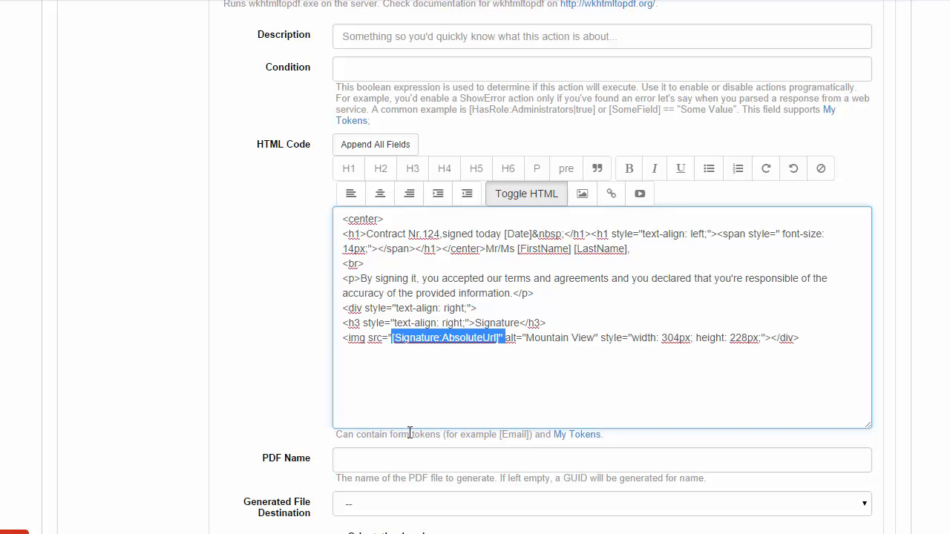
{"action": "scroll", "scroll_direction": "down", "scroll_amount": 3}
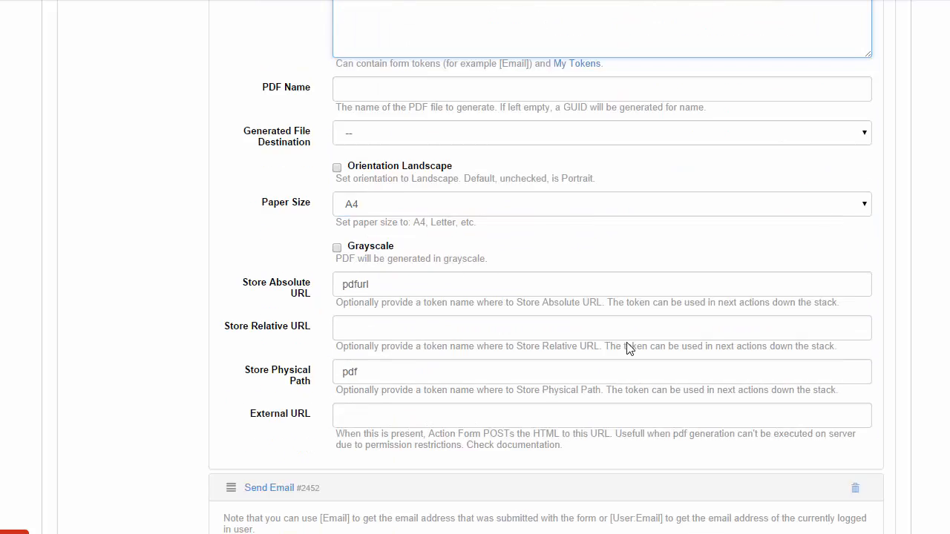
{"action": "scroll", "scroll_direction": "down", "scroll_amount": 3}
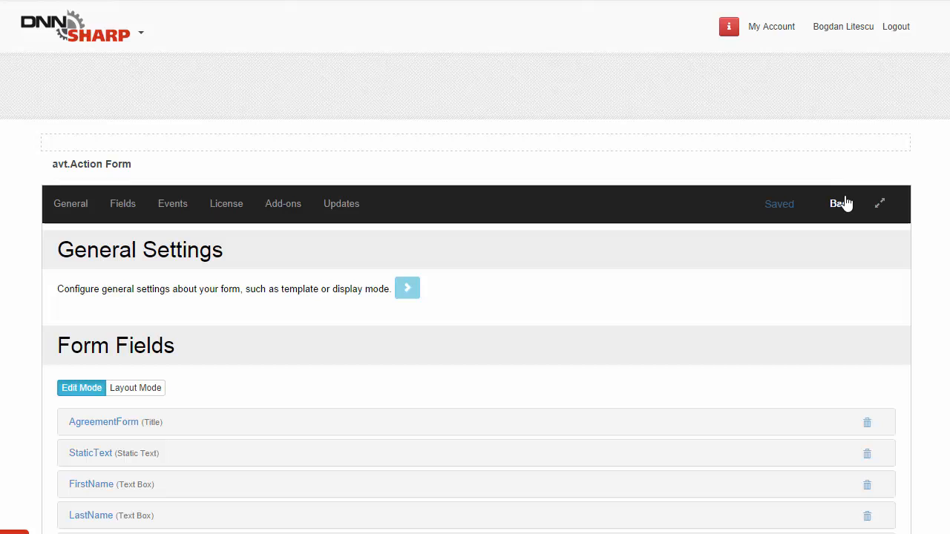
{"action": "mouse_move", "coordinate": [846, 205]}
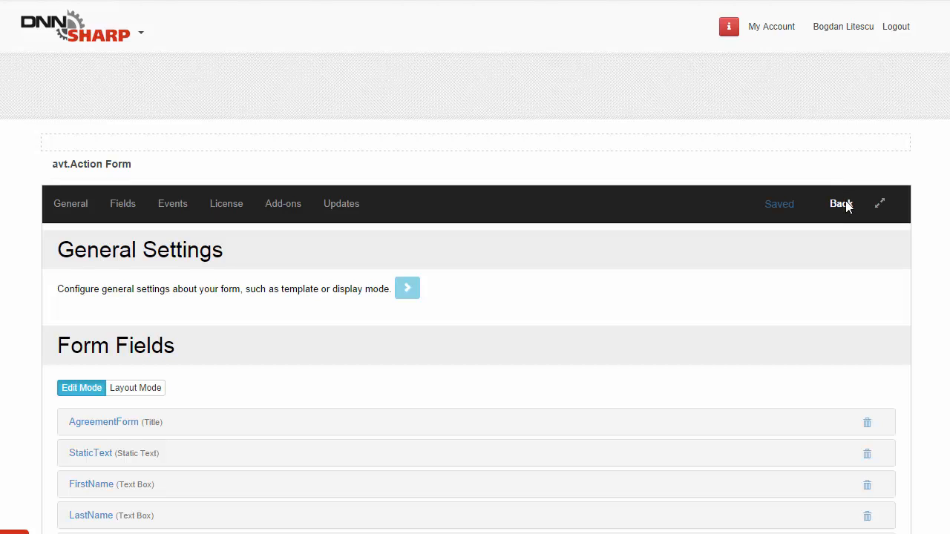
- Exit the form editor via Back and scroll the Collect Electronic Signatures page
{"action": "left_click", "coordinate": [840, 205]}
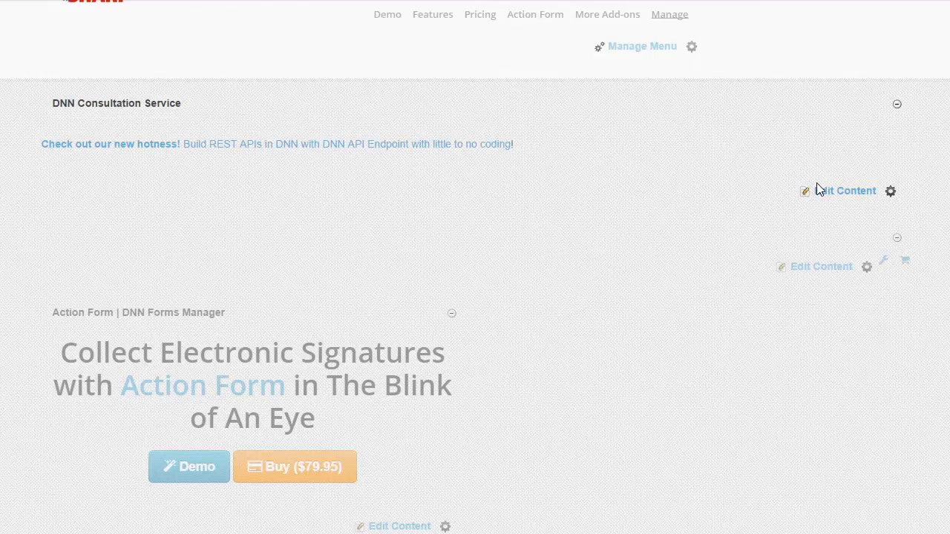
{"action": "scroll", "scroll_direction": "down", "scroll_amount": 3}
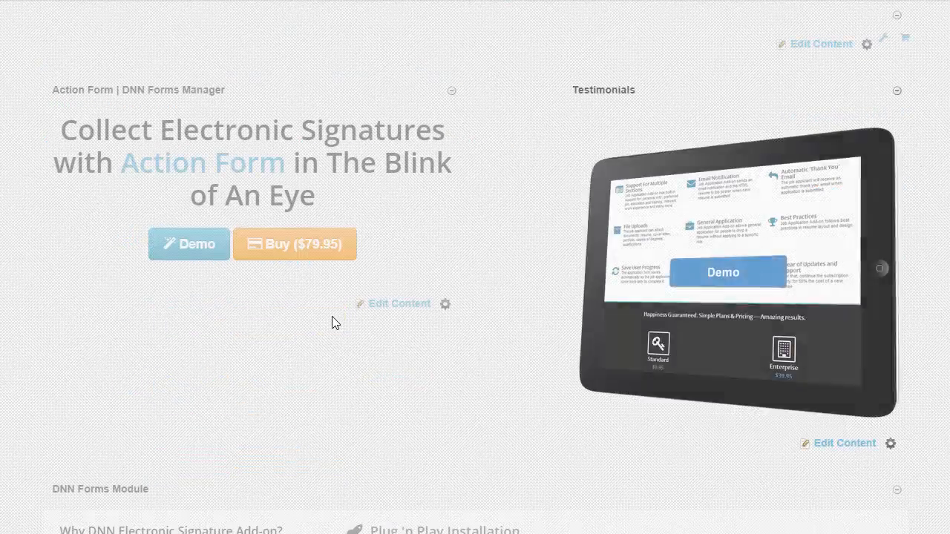